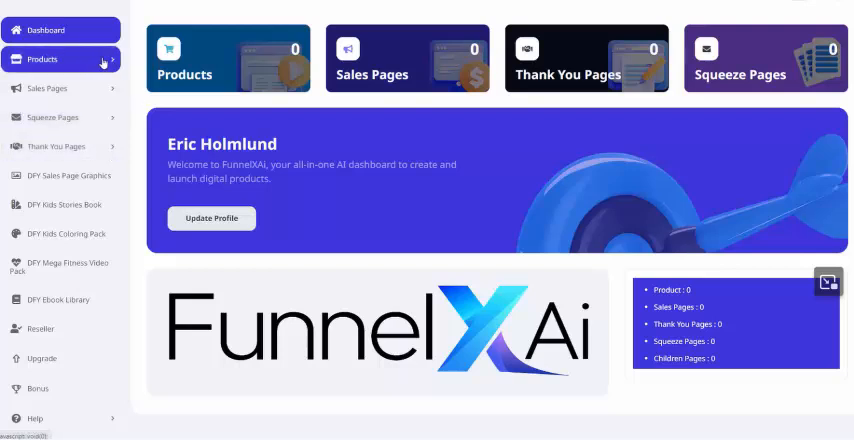
# - Reach the blank Add Product form from the Products menu in the sidebar
pyautogui.click(60, 58)
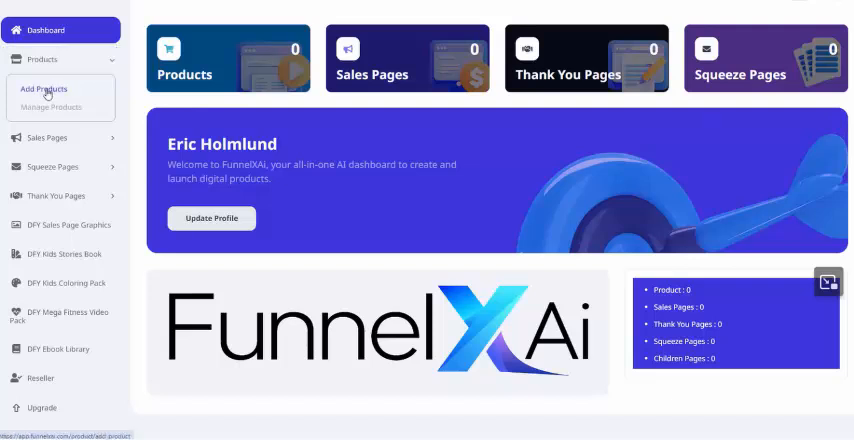
pyautogui.click(44, 90)
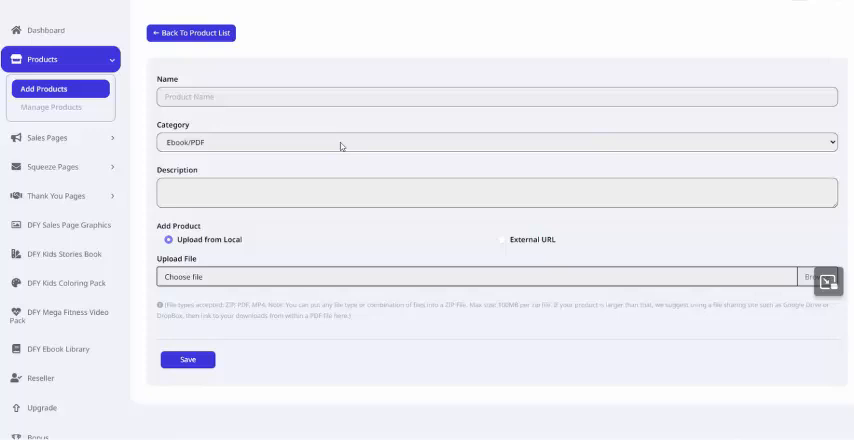
pyautogui.moveTo(326, 146)
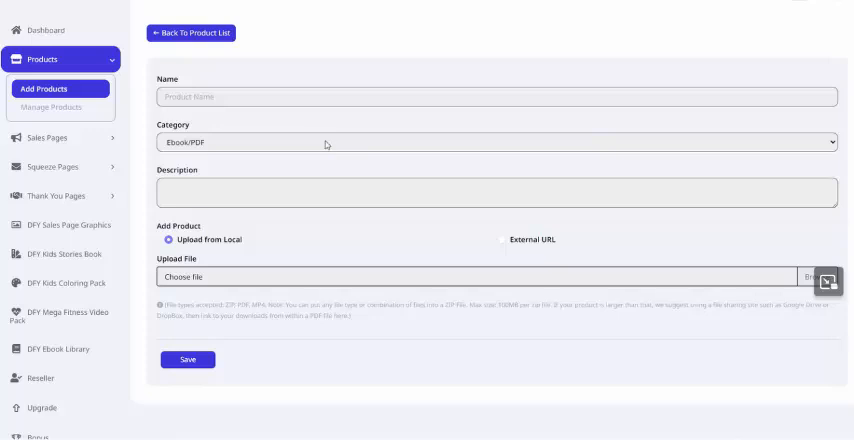
pyautogui.moveTo(208, 172)
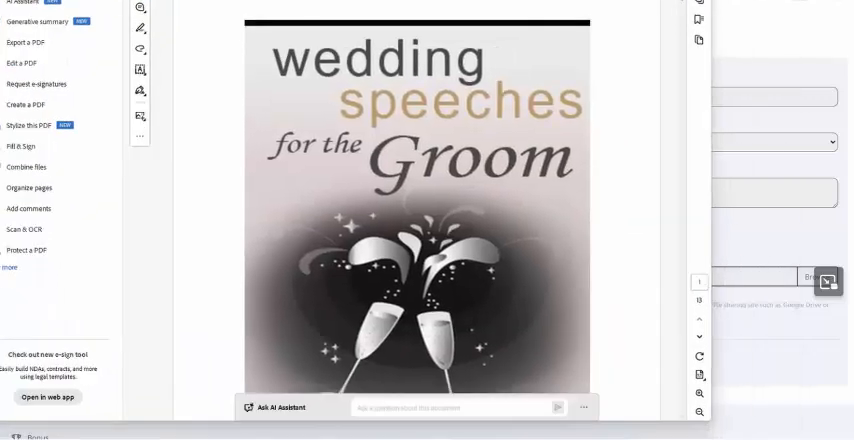
# - Scroll through the Wedding Speeches for the Groom PDF in Acrobat
pyautogui.scroll(-3)
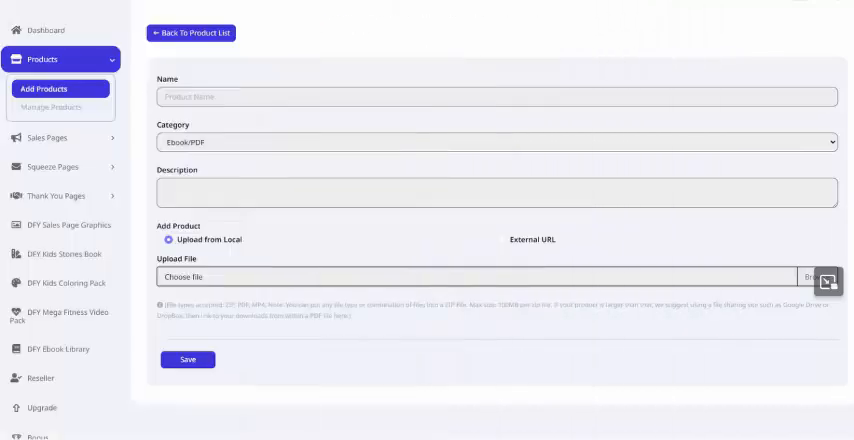
# - Name the product 'Wedding Speeches for the Groom', describe it as a book of groom speeches, and save it
pyautogui.click(188, 360)
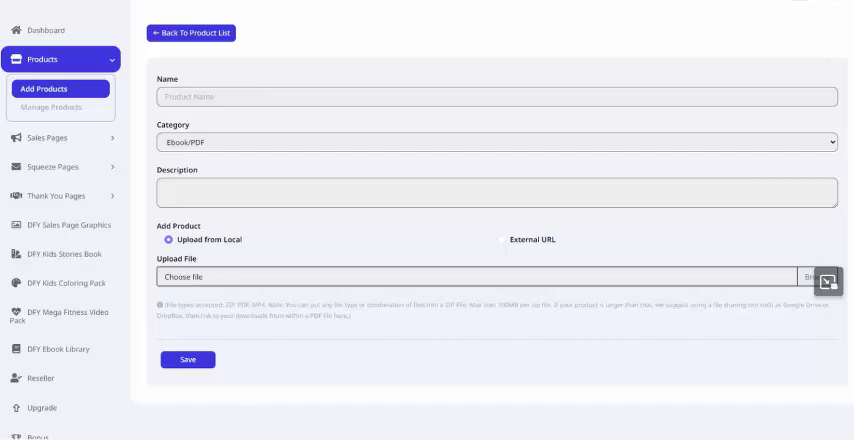
pyautogui.click(188, 360)
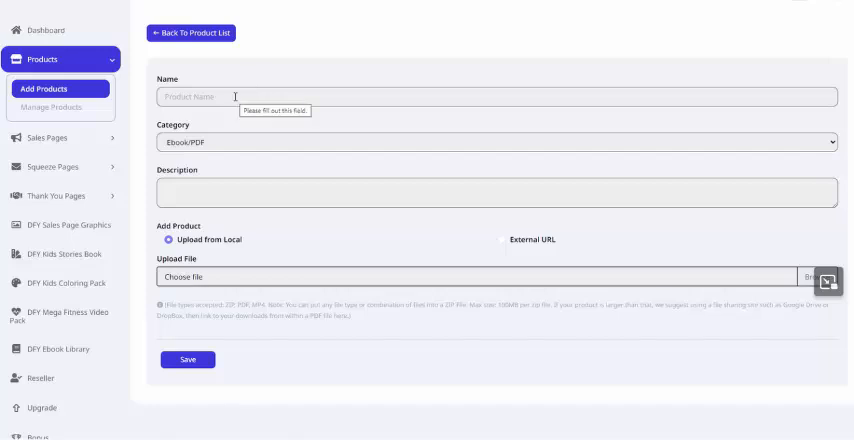
pyautogui.write('Wedding Speeches for the Groom')
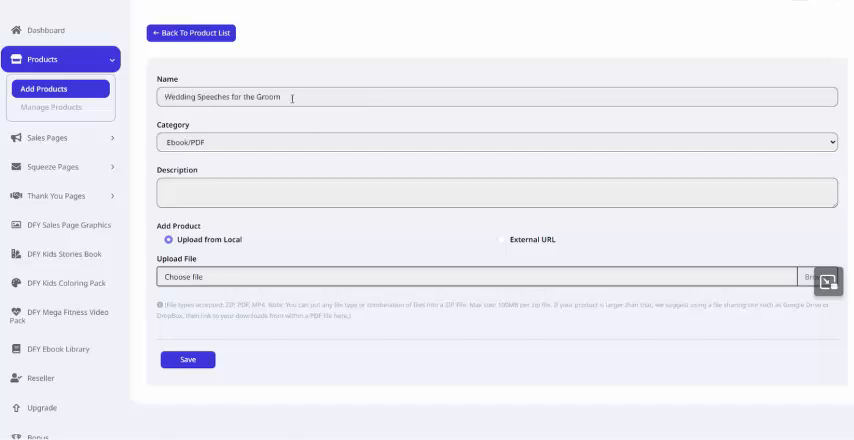
pyautogui.tripleClick(230, 96)
pyautogui.write('E')
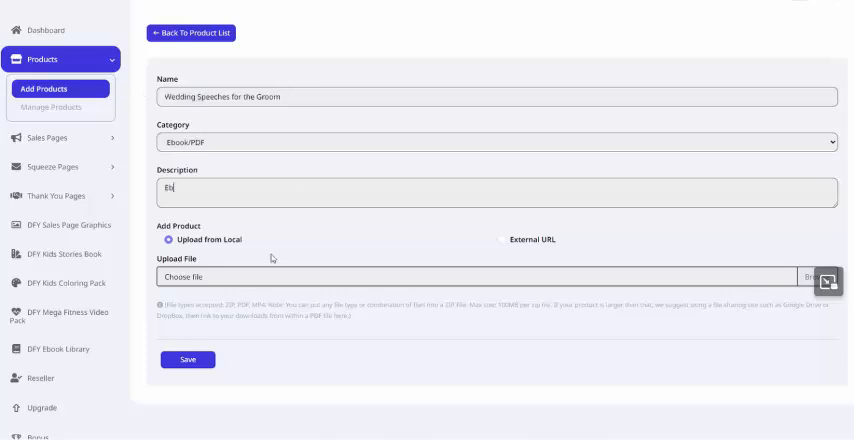
pyautogui.write('book containing Wedding Speeches for the Groom.')
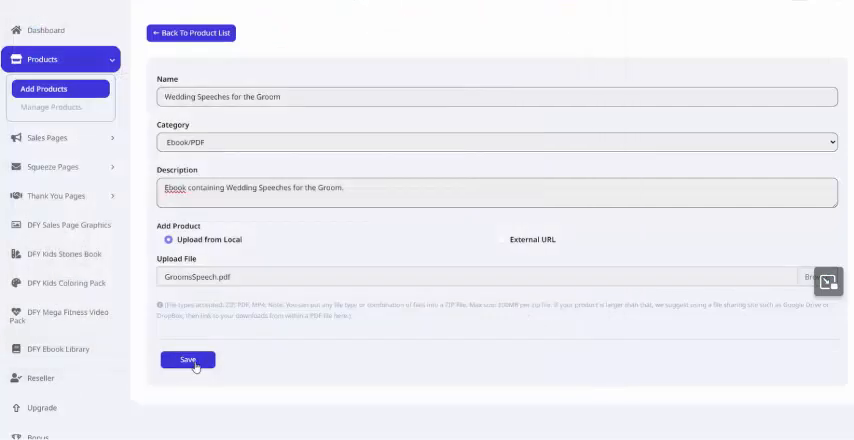
pyautogui.click(188, 360)
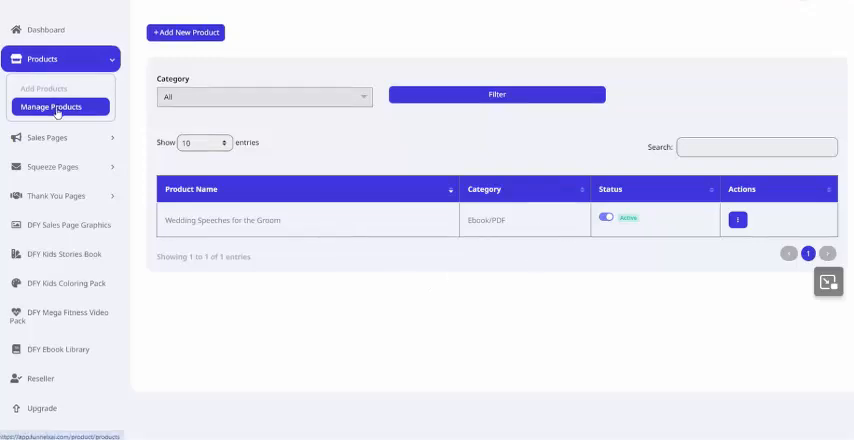
pyautogui.moveTo(572, 230)
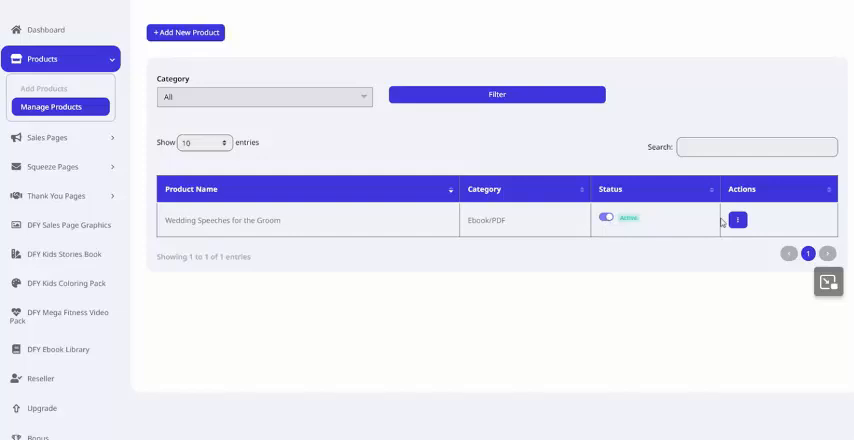
pyautogui.click(738, 220)
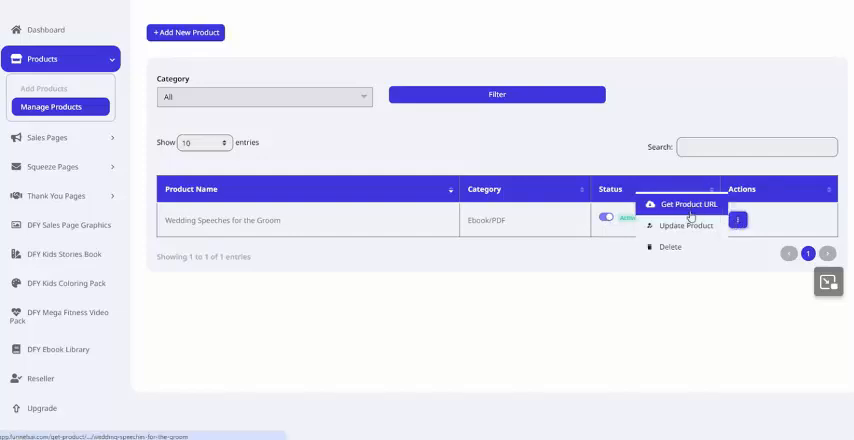
pyautogui.moveTo(656, 252)
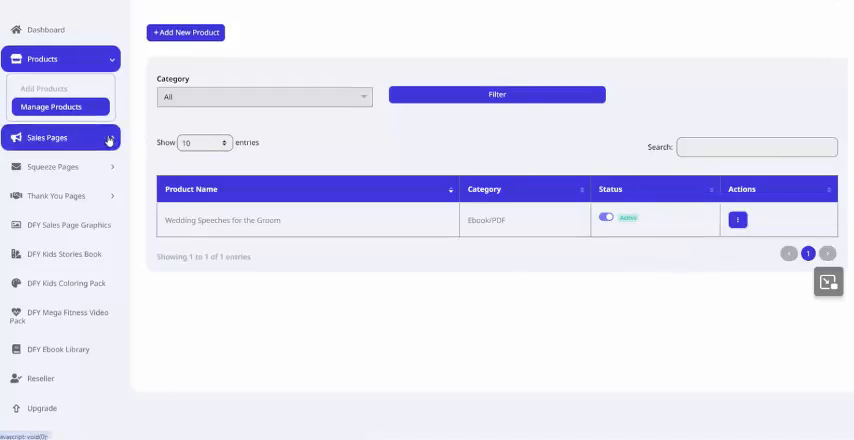
# - Begin a new sales page priced 27 with the discount enabled at 17
pyautogui.click(52, 138)
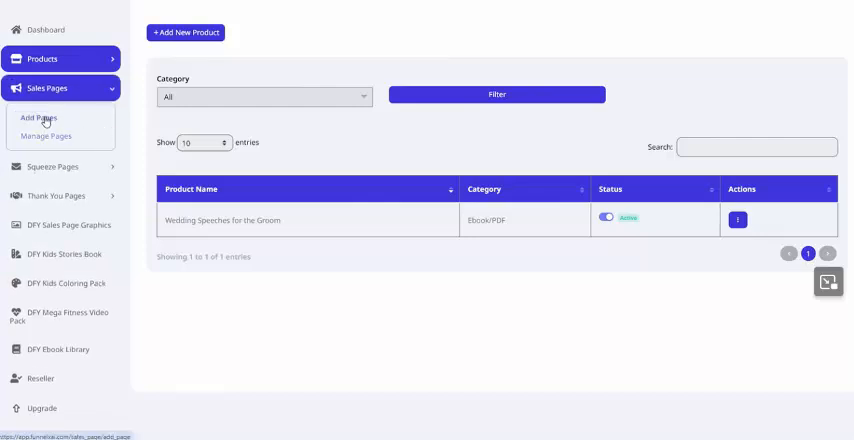
pyautogui.click(38, 118)
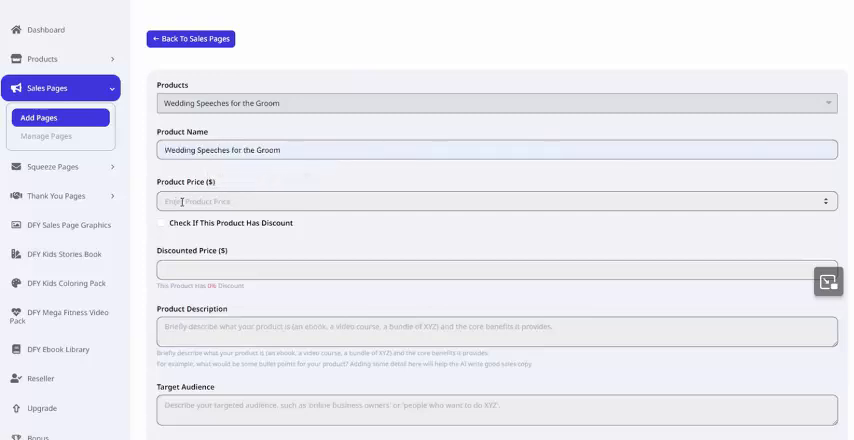
pyautogui.write('27')
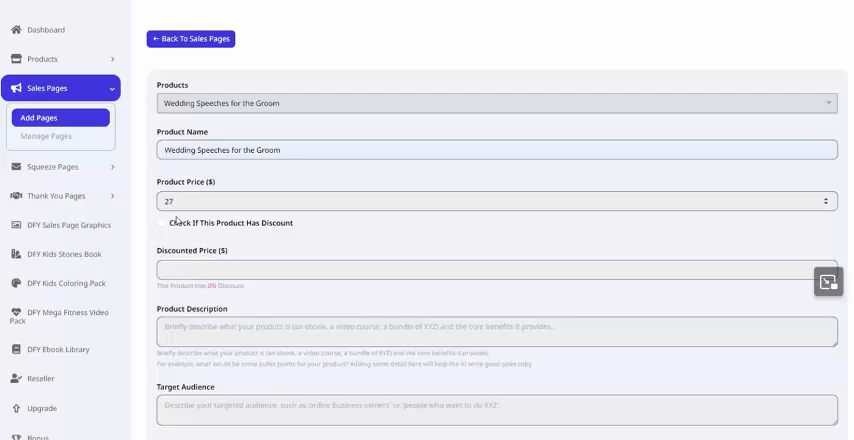
pyautogui.click(160, 224)
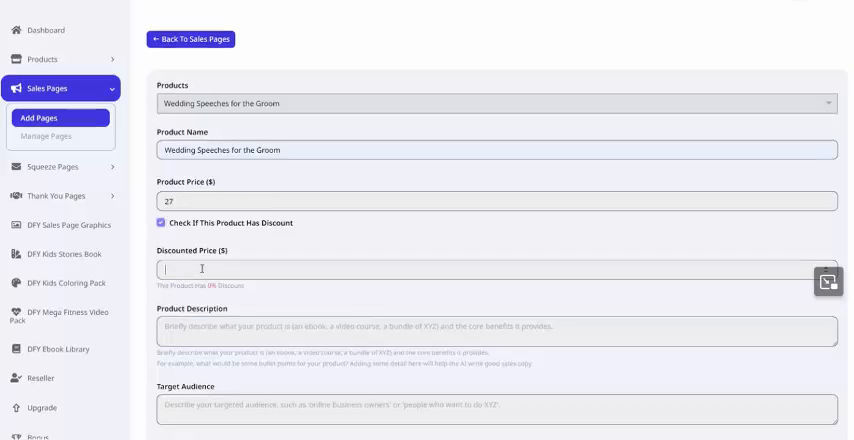
pyautogui.write('17')
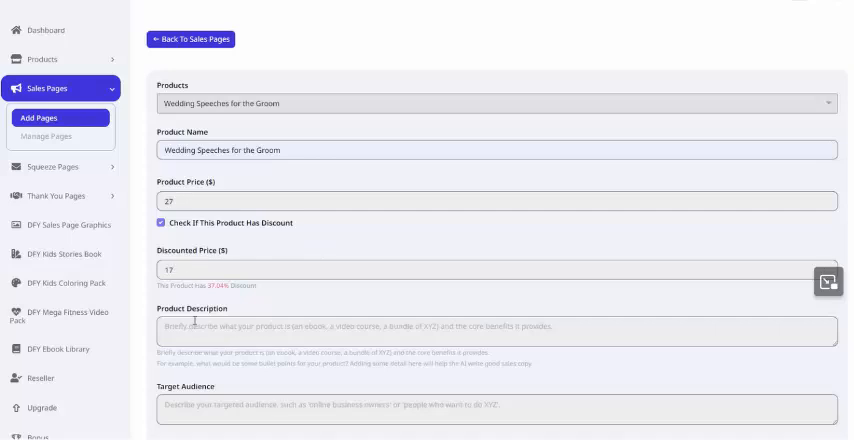
# - Describe the product as an ebook of prewritten speech templates
pyautogui.write('This is an ebook containing several prewritten speech templates that will work for any groom. You will receive various speech templates for sentimental speeches, funny speeches, ice-breakers, and more. These are proven effective and can be customized by filling in the blanks.')
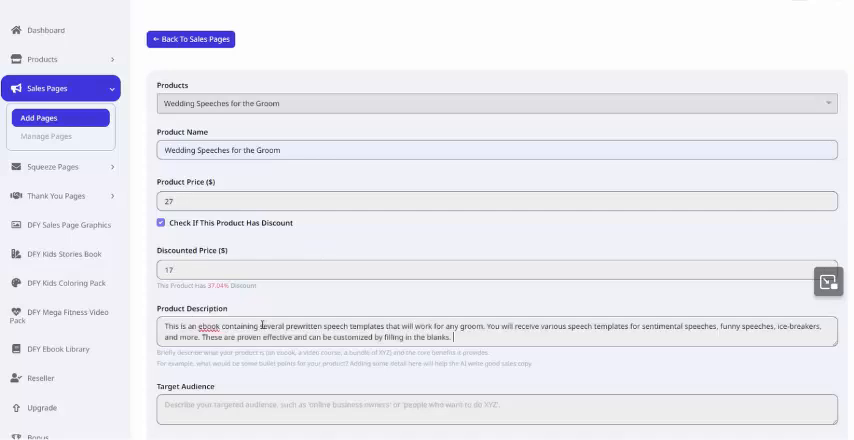
pyautogui.scroll(-3)
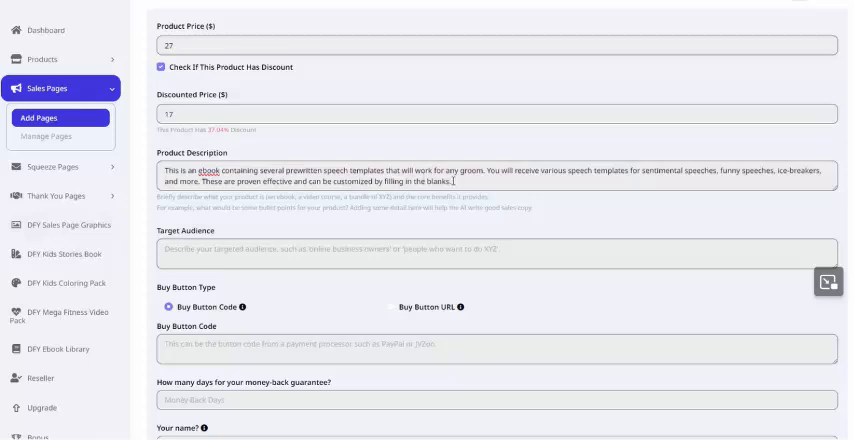
pyautogui.moveTo(454, 180)
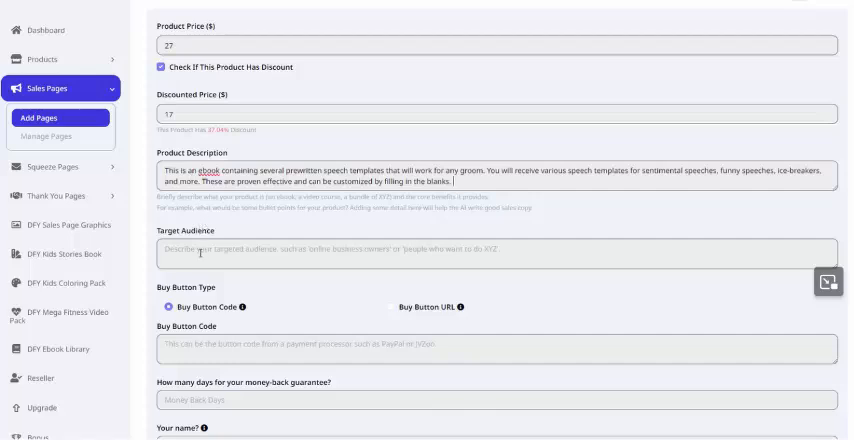
# - Set the audience to 'A groom who is about to get married' and add placeholder PayPal button code
pyautogui.write('A groom who is about to get married.')
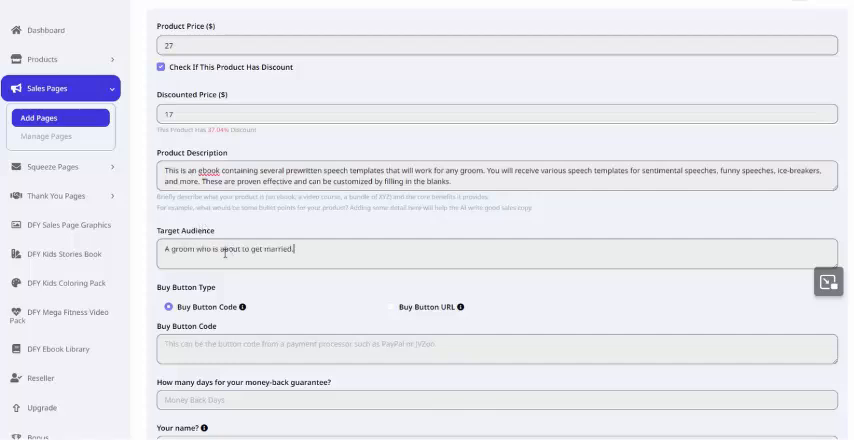
pyautogui.scroll(-3)
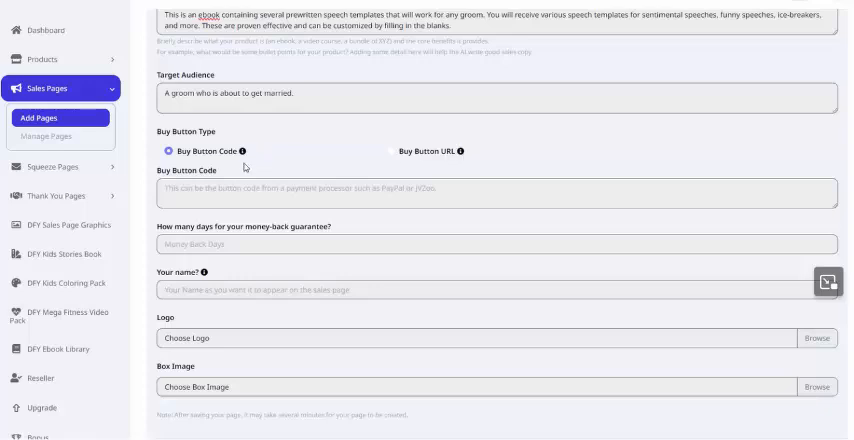
pyautogui.moveTo(296, 164)
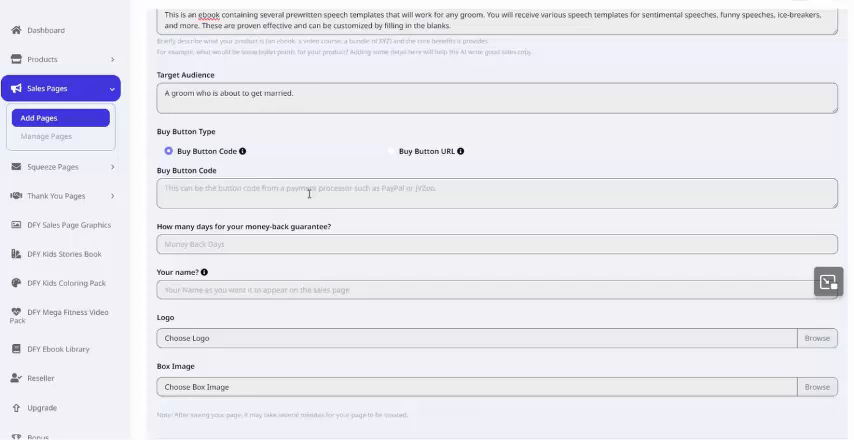
pyautogui.write('<paypal button code>')
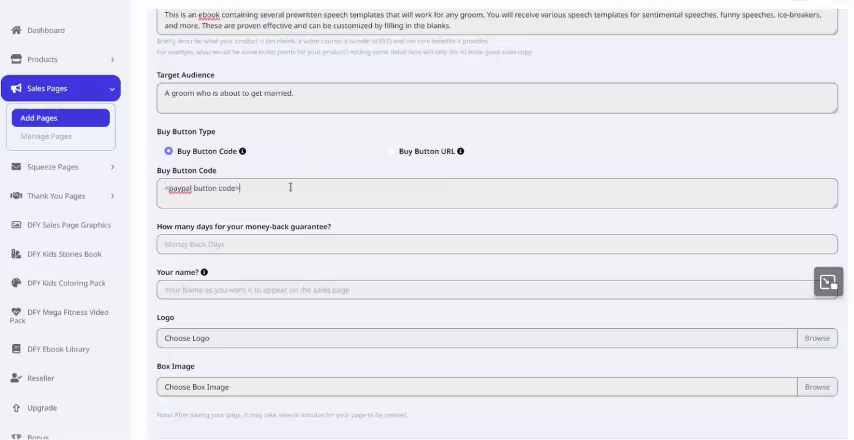
pyautogui.scroll(-3)
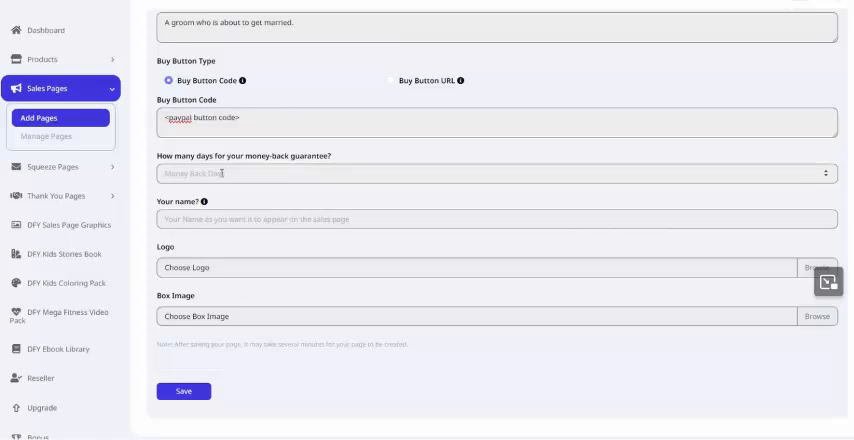
pyautogui.write('30')
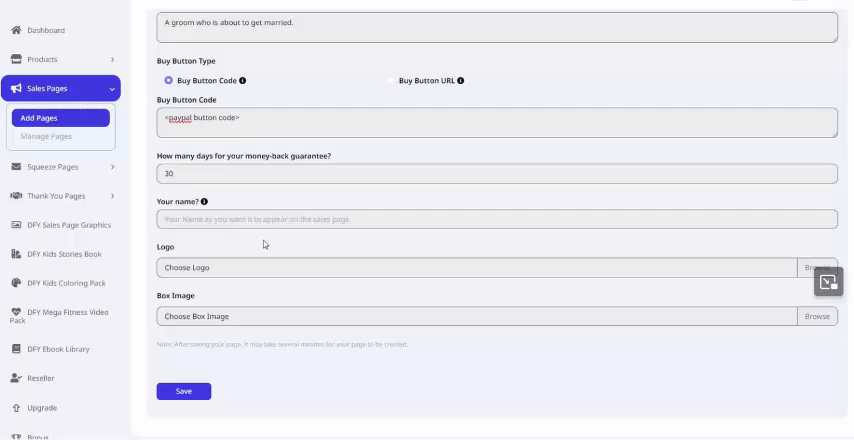
pyautogui.write('Jon Nickles')
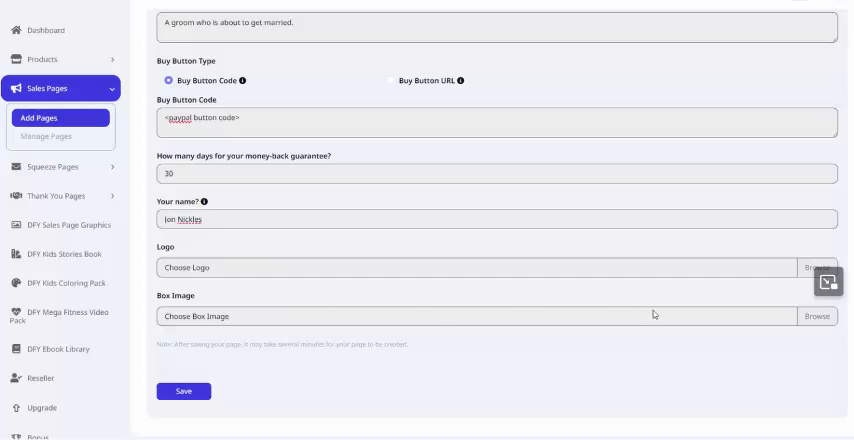
pyautogui.moveTo(176, 298)
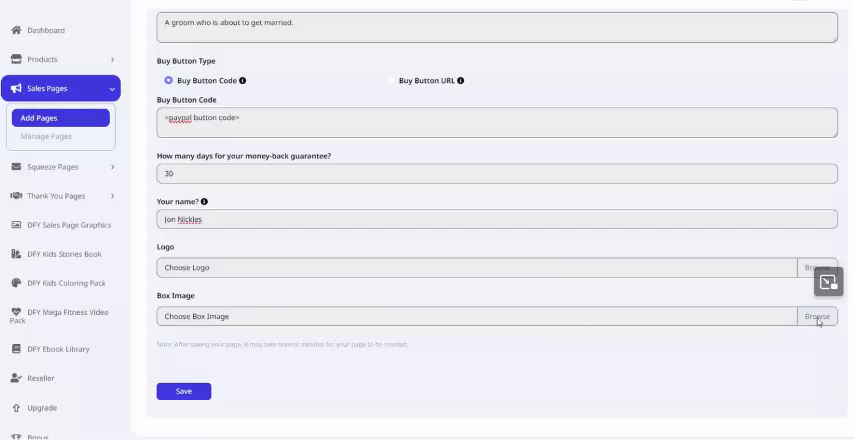
pyautogui.moveTo(552, 330)
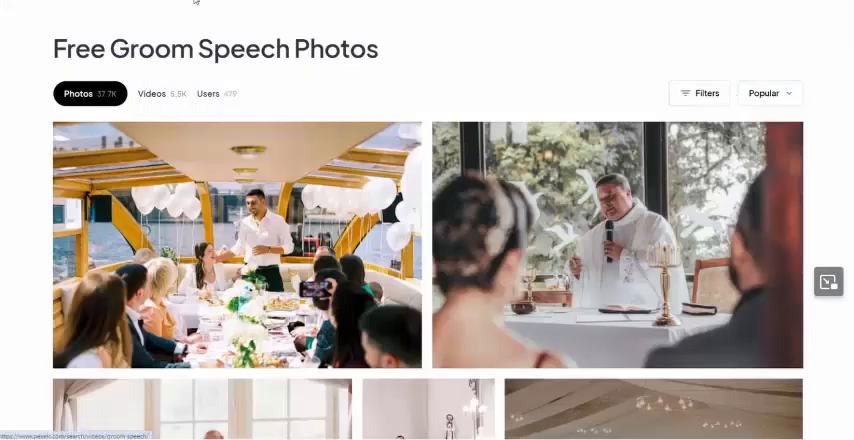
# - Scroll the Pexels wedding speech results looking for a groom speech photo
pyautogui.scroll(-3)
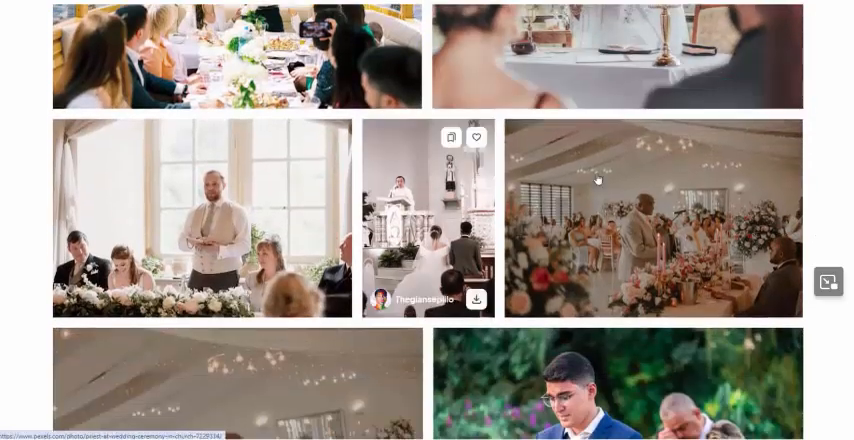
pyautogui.scroll(-3)
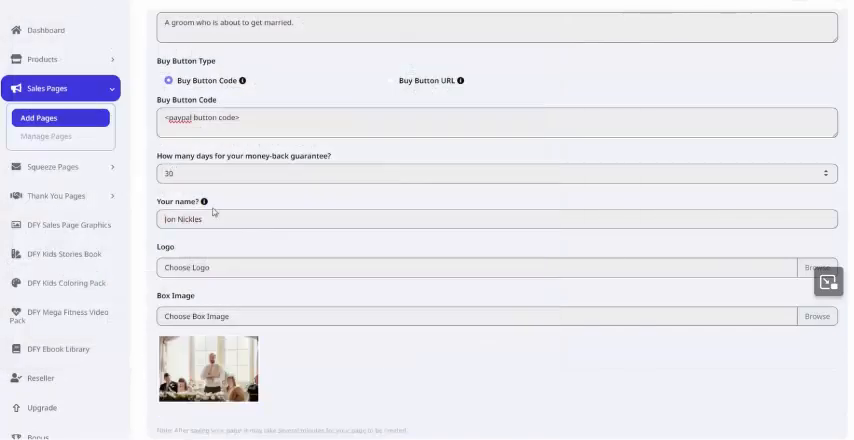
pyautogui.scroll(-3)
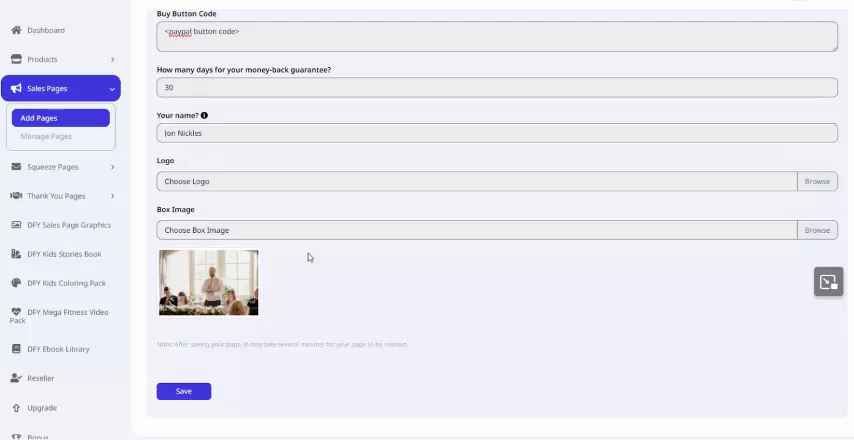
pyautogui.moveTo(468, 184)
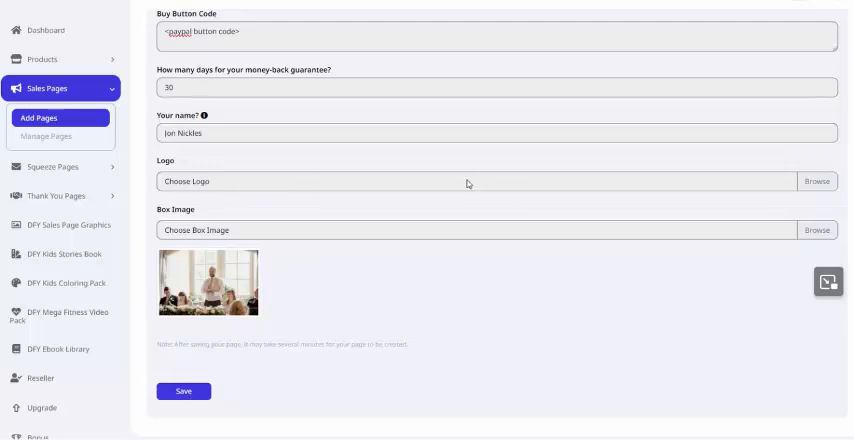
pyautogui.moveTo(192, 182)
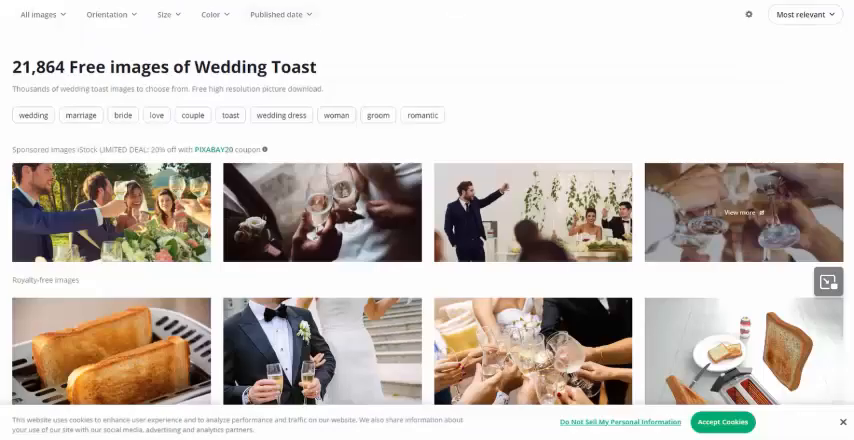
# - Switch the Pixabay wedding toast results to Illustrations and download the champagne glasses image
pyautogui.scroll(-3)
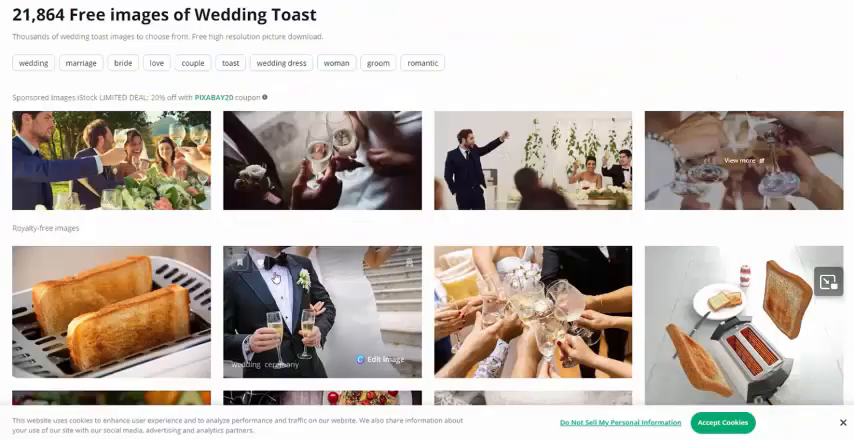
pyautogui.click(38, 14)
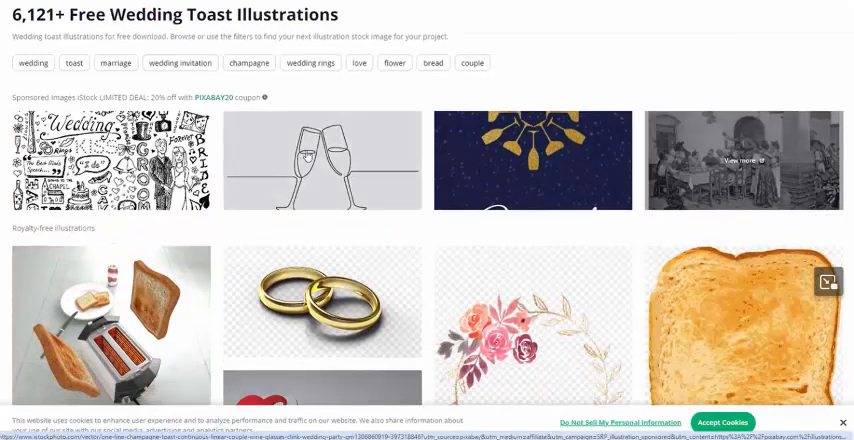
pyautogui.scroll(-3)
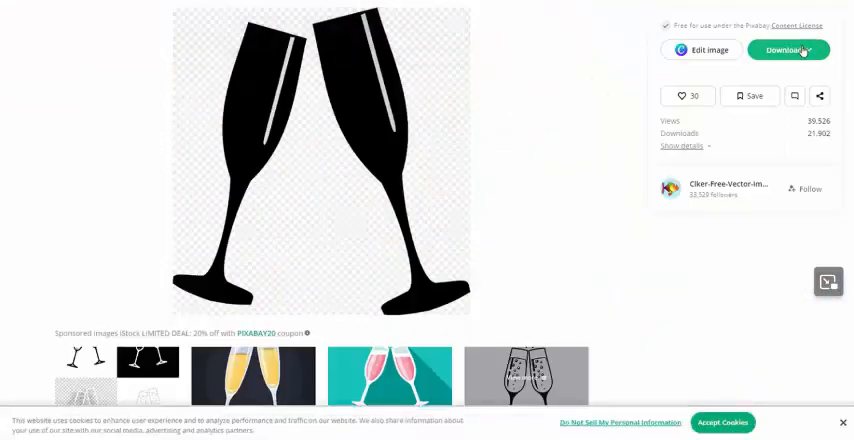
pyautogui.click(788, 50)
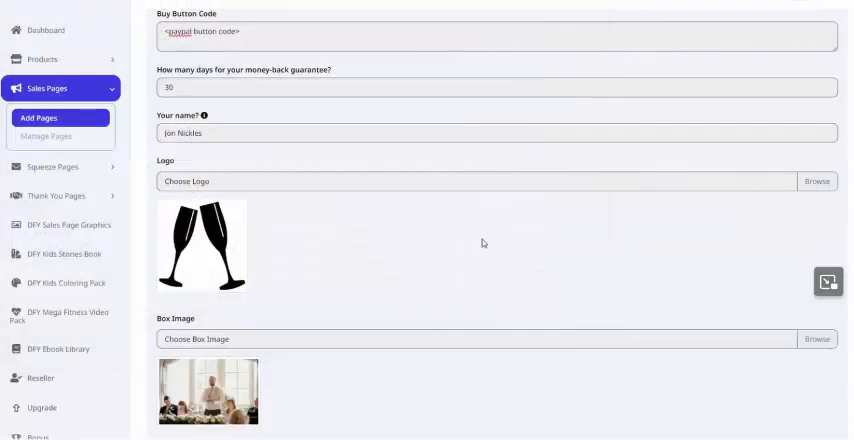
# - Save the sales page with the champagne glasses logo in place
pyautogui.scroll(-3)
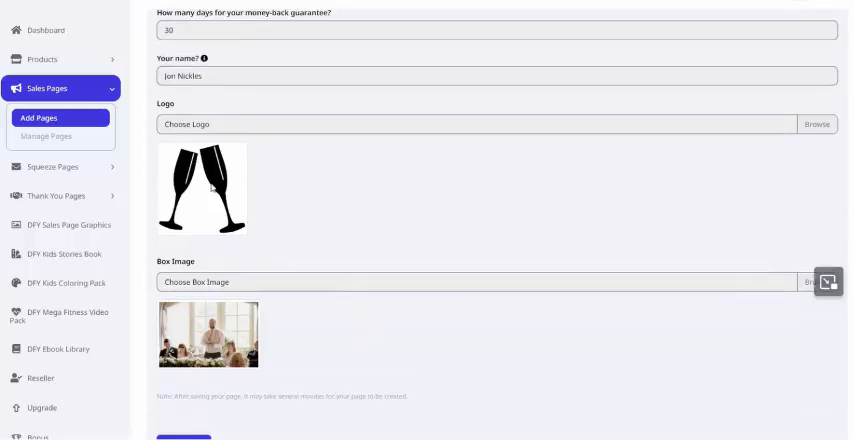
pyautogui.scroll(-3)
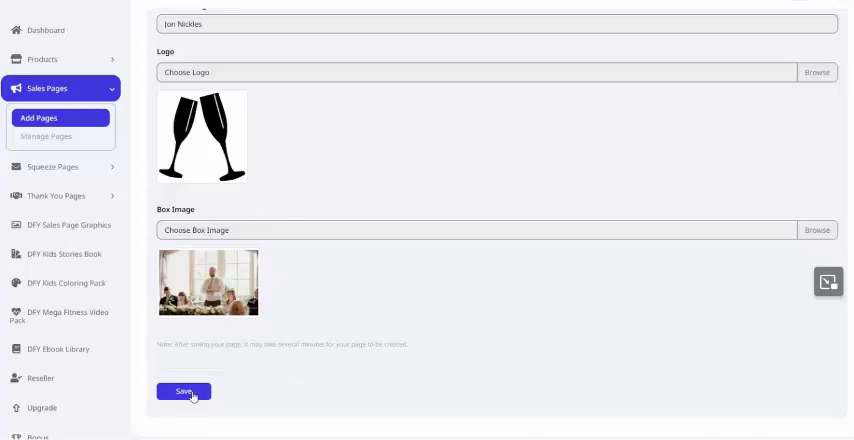
pyautogui.click(184, 392)
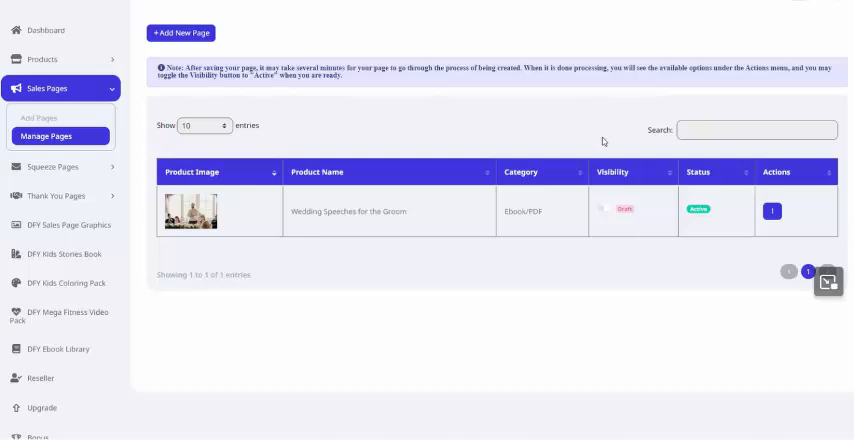
pyautogui.moveTo(624, 212)
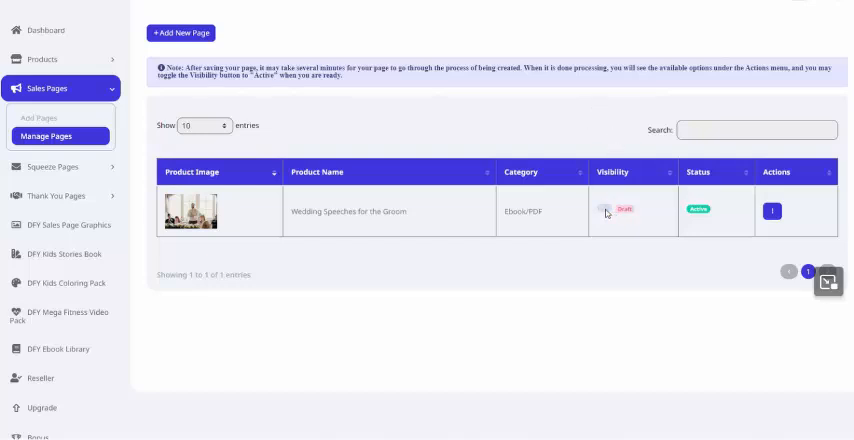
# - Toggle the groom speeches page's visibility on and bring up its Actions menu
pyautogui.click(608, 208)
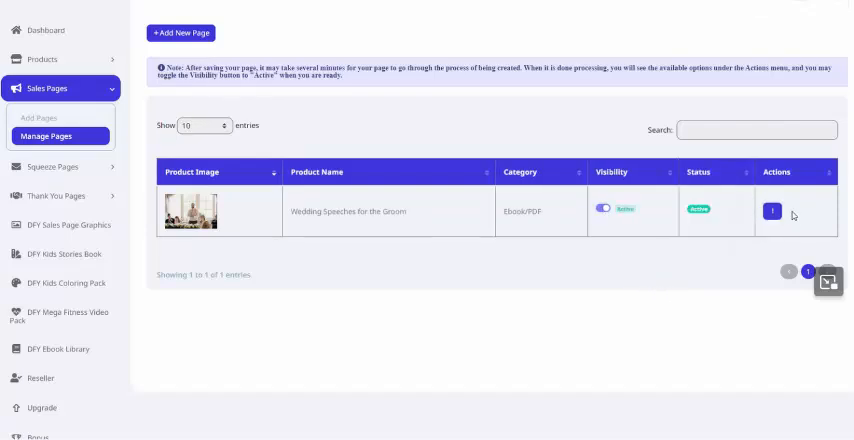
pyautogui.click(772, 212)
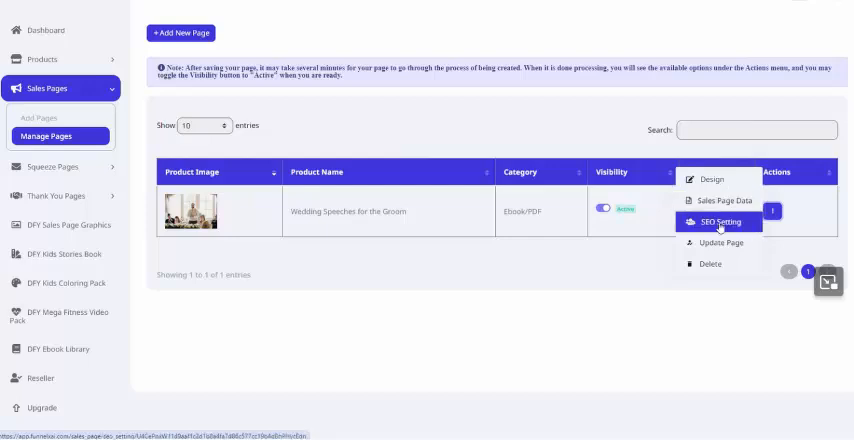
pyautogui.moveTo(710, 264)
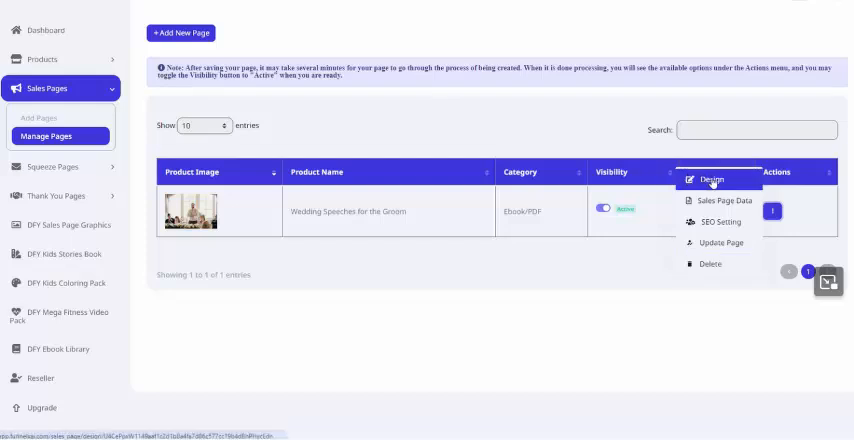
# - Open the groom speeches sales page in the page designer and locate the second headline
pyautogui.click(712, 180)
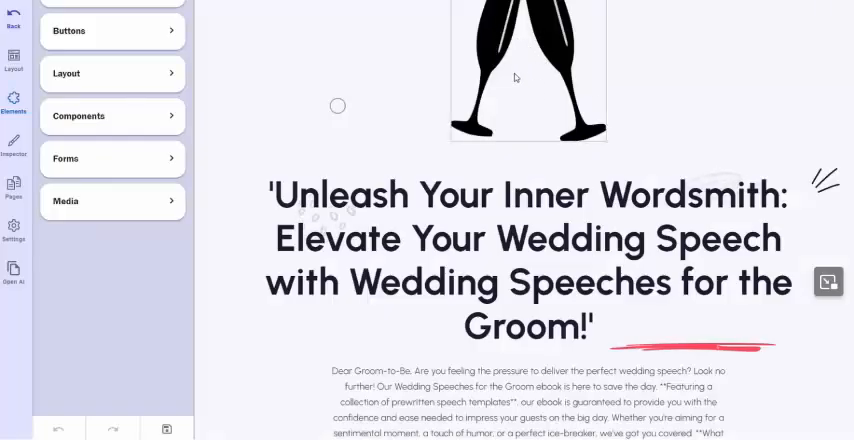
pyautogui.scroll(-3)
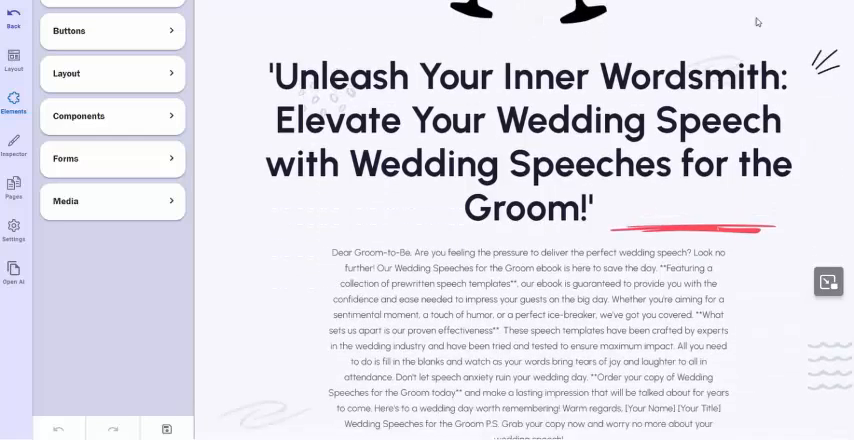
pyautogui.click(524, 120)
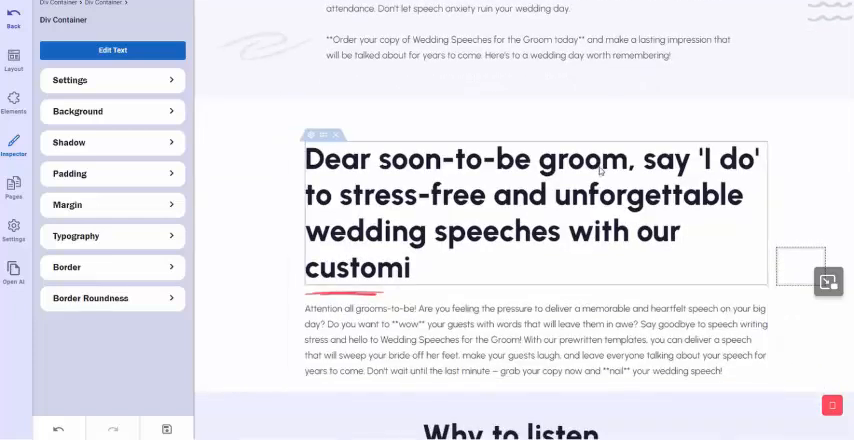
# - Finish the headline so it ends 'with our customizable speech templates'
pyautogui.scroll(-3)
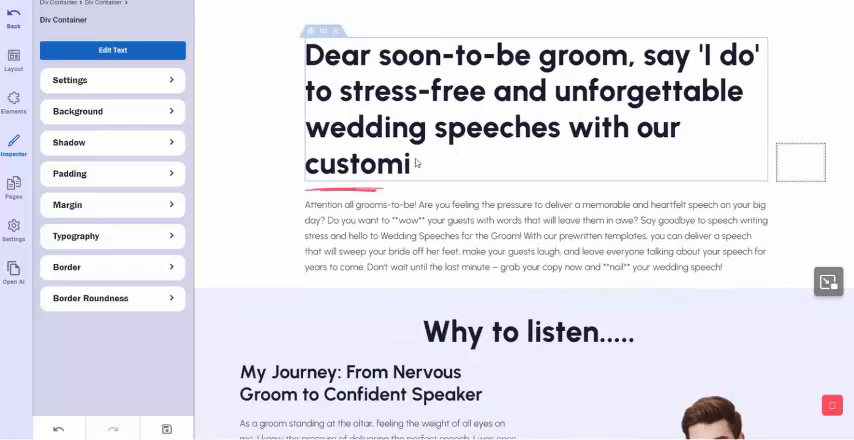
pyautogui.write('zabl')
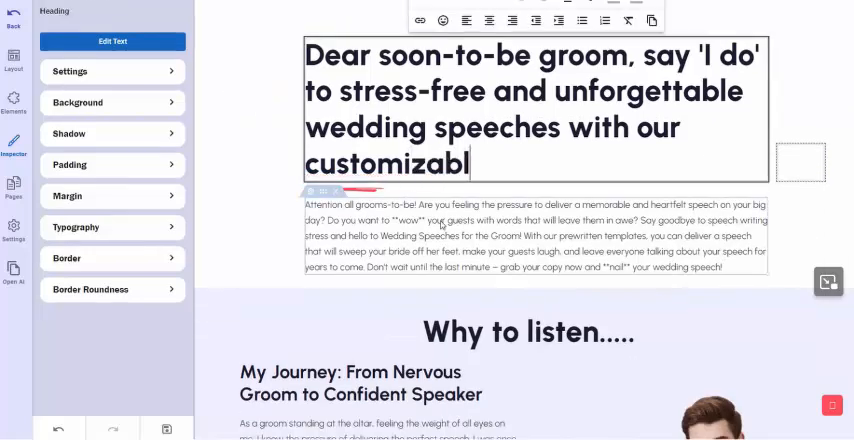
pyautogui.write('e speech t')
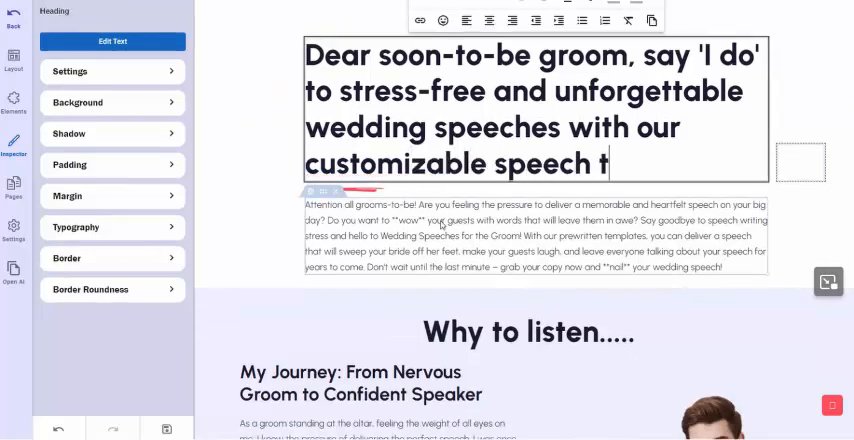
pyautogui.write('emplates...')
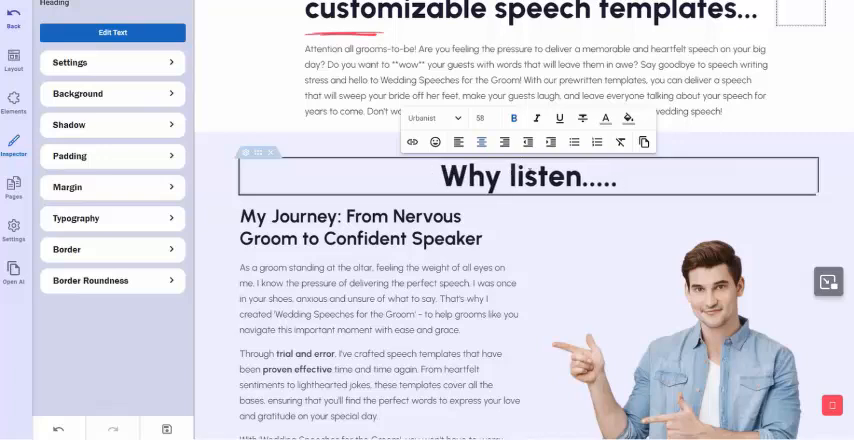
# - Review the sales page's testimonials and bonus offer sections in the editor
pyautogui.write('to me')
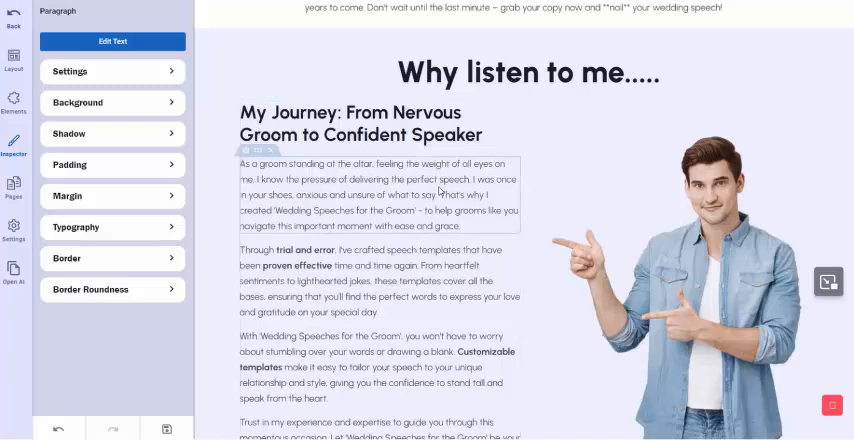
pyautogui.scroll(-3)
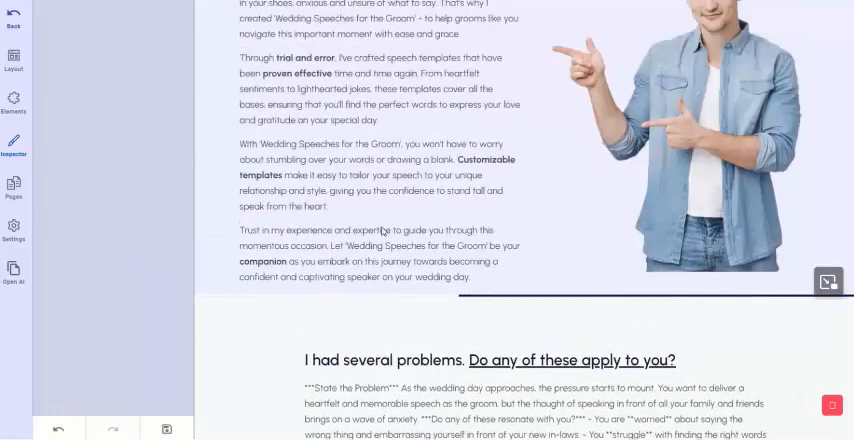
pyautogui.scroll(-3)
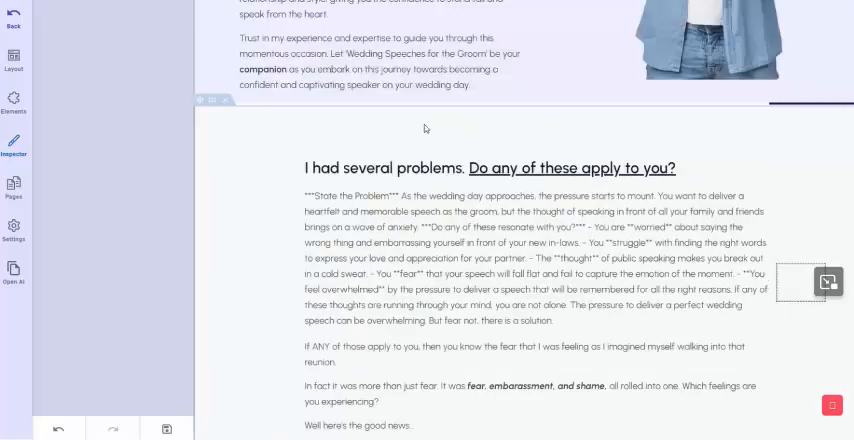
pyautogui.scroll(-3)
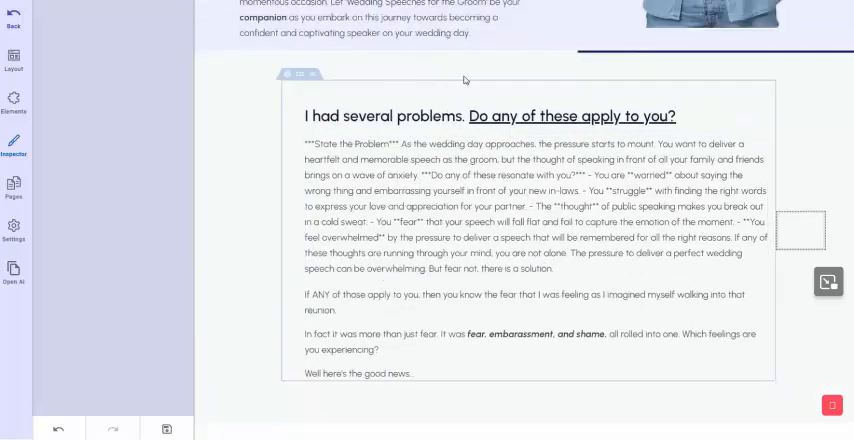
pyautogui.scroll(-3)
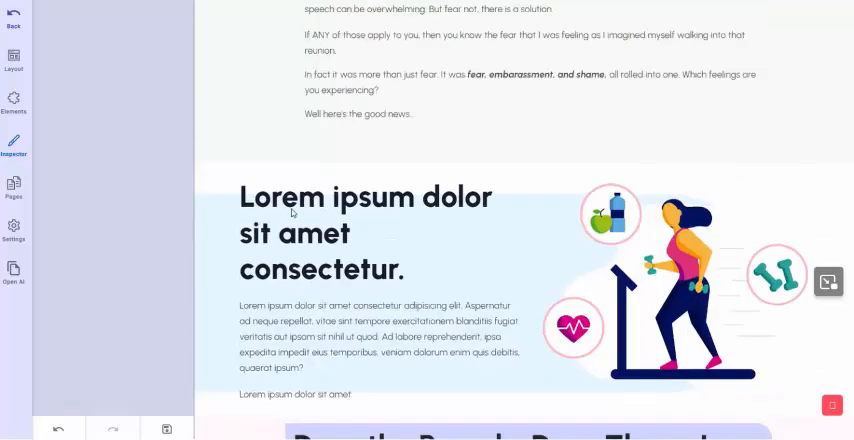
pyautogui.scroll(-3)
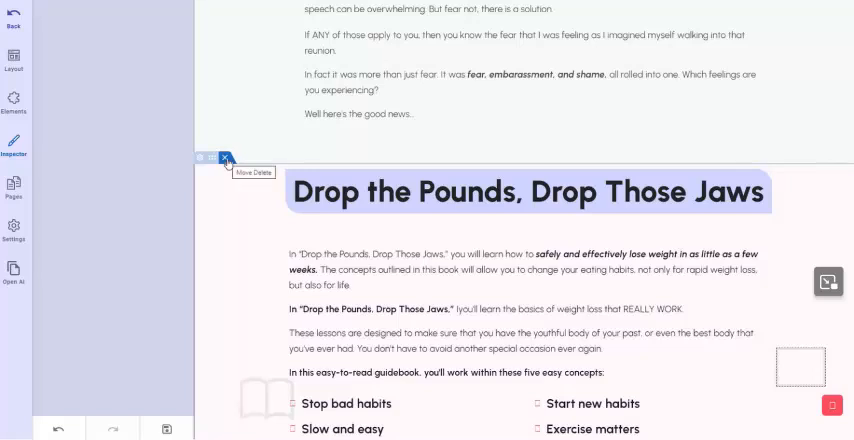
pyautogui.scroll(-3)
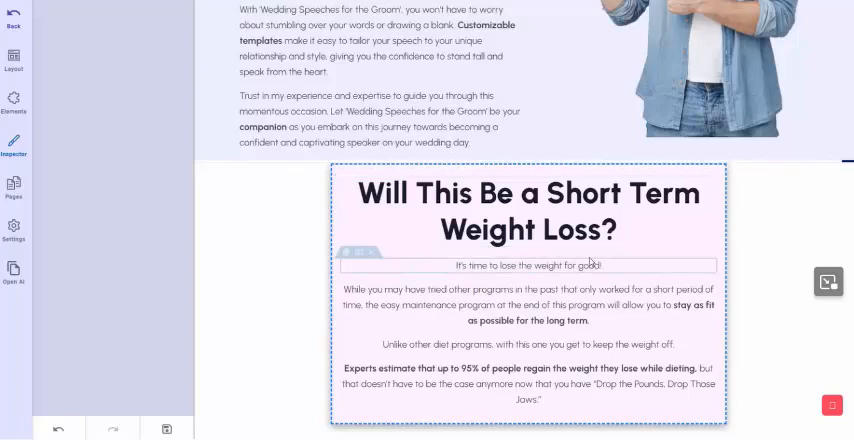
pyautogui.scroll(-3)
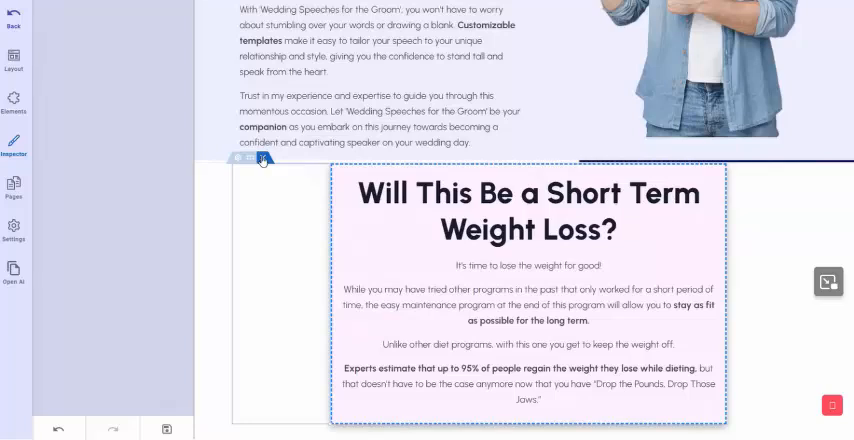
pyautogui.moveTo(260, 160)
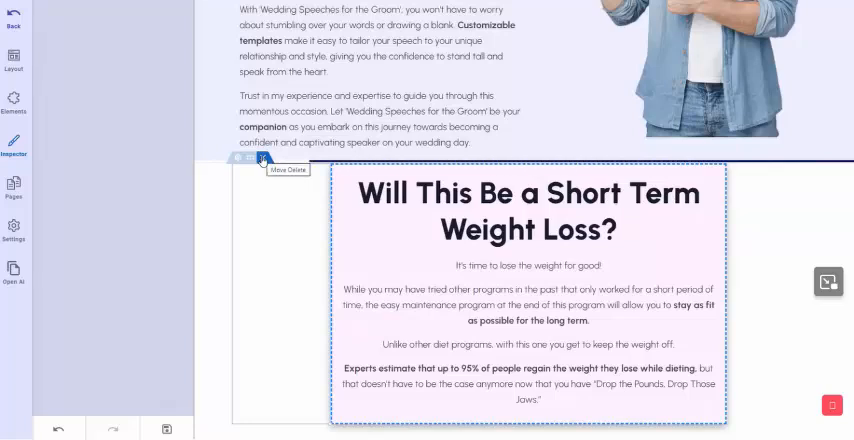
# - Return to the Sales Pages > Manage Pages list showing the groom speeches page
pyautogui.click(284, 170)
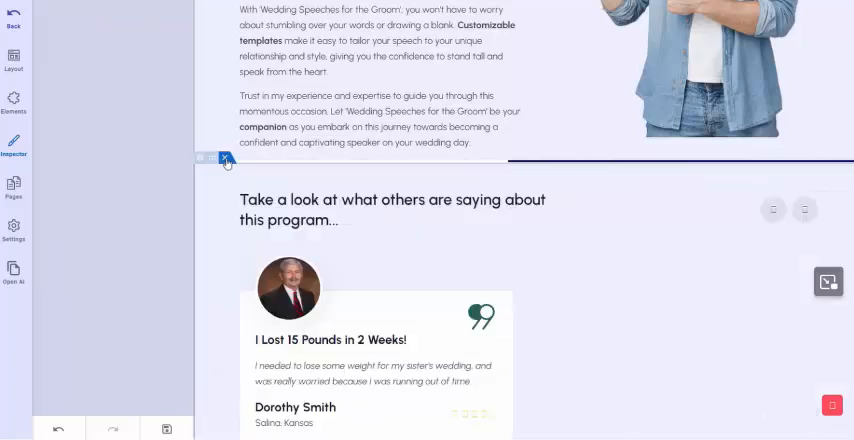
pyautogui.scroll(-3)
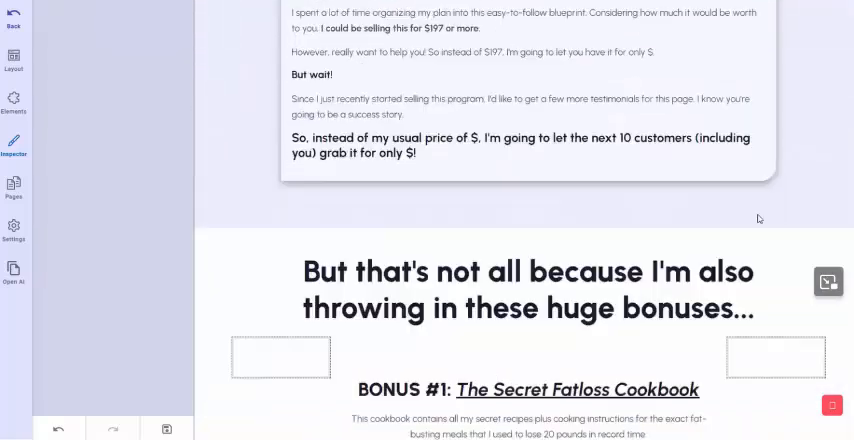
pyautogui.scroll(-3)
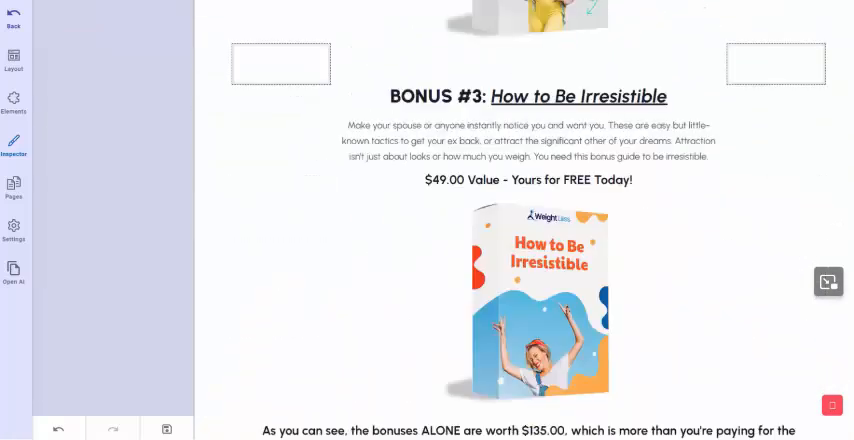
pyautogui.scroll(3)
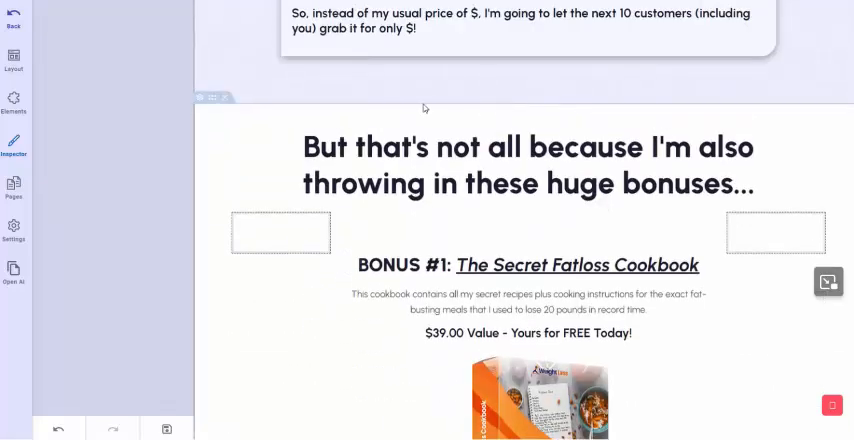
pyautogui.scroll(-3)
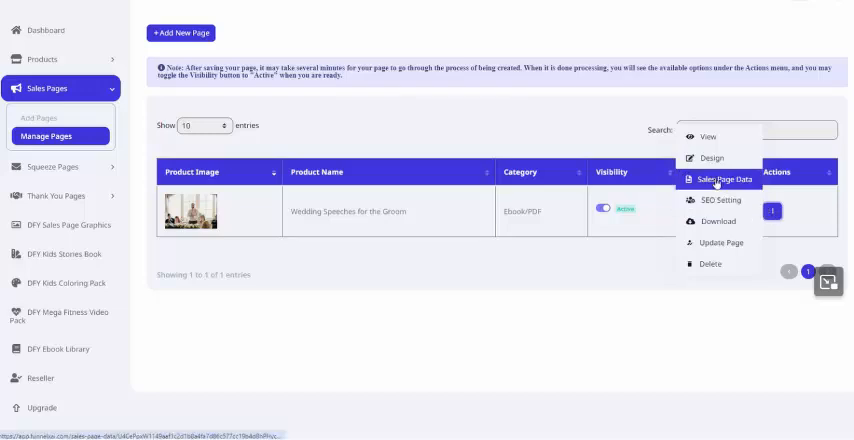
# - Open the sales page's stored data and look through the generated content fields
pyautogui.click(718, 180)
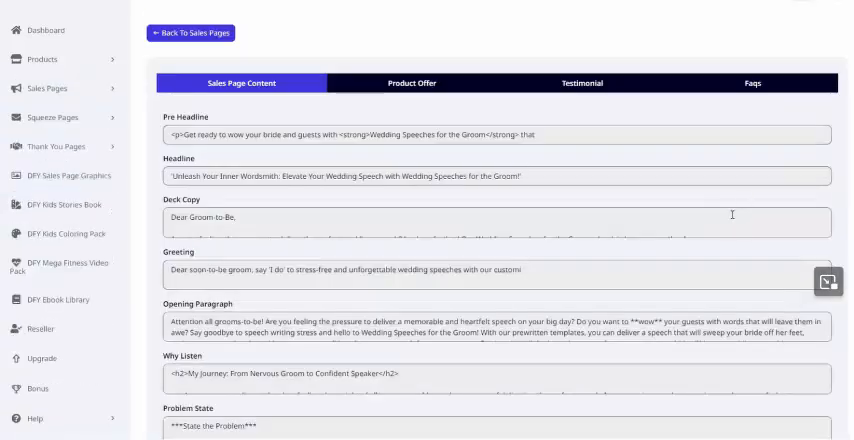
pyautogui.scroll(-3)
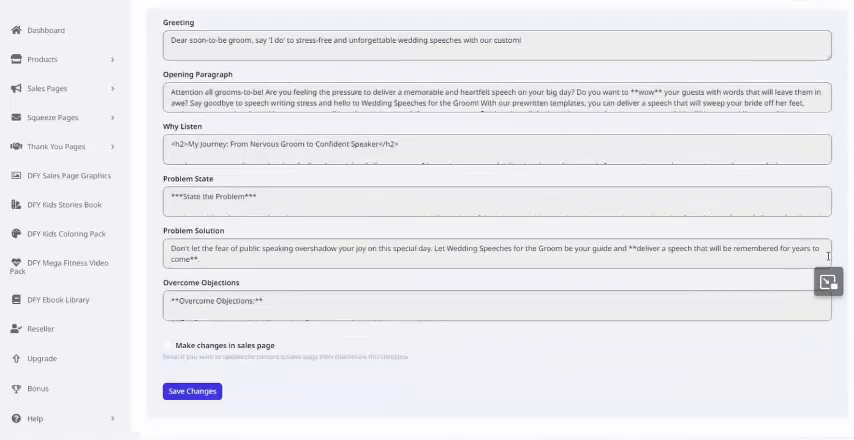
pyautogui.click(192, 392)
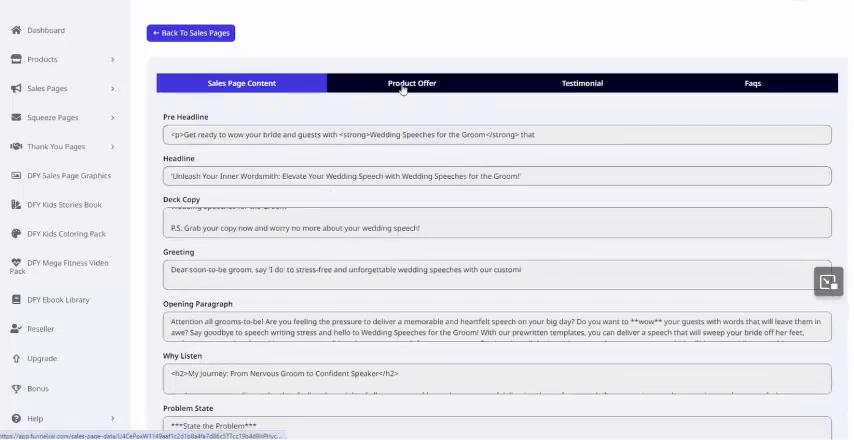
# - Review the Product Offer, Testimonial and Faqs sections of the page data
pyautogui.click(406, 84)
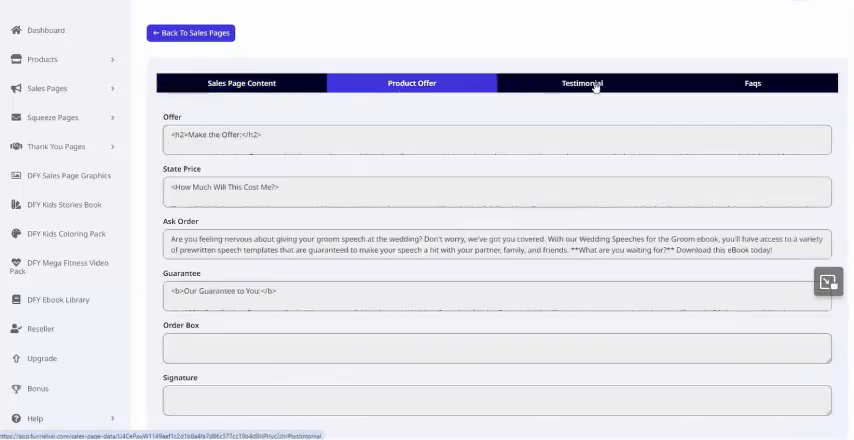
pyautogui.click(584, 84)
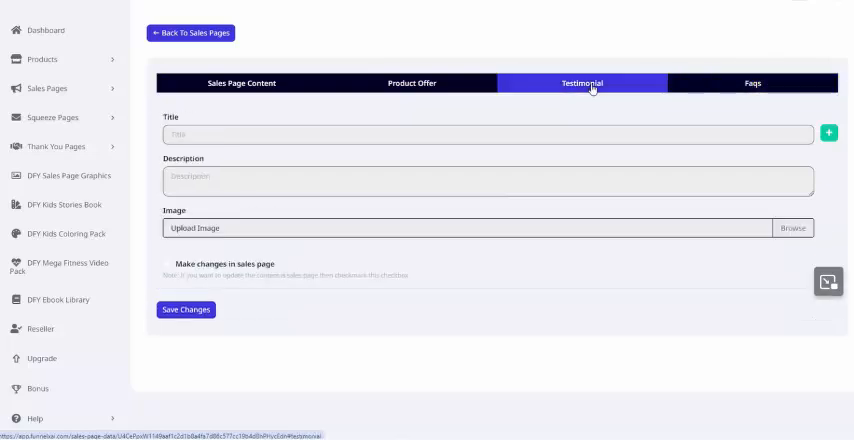
pyautogui.moveTo(592, 140)
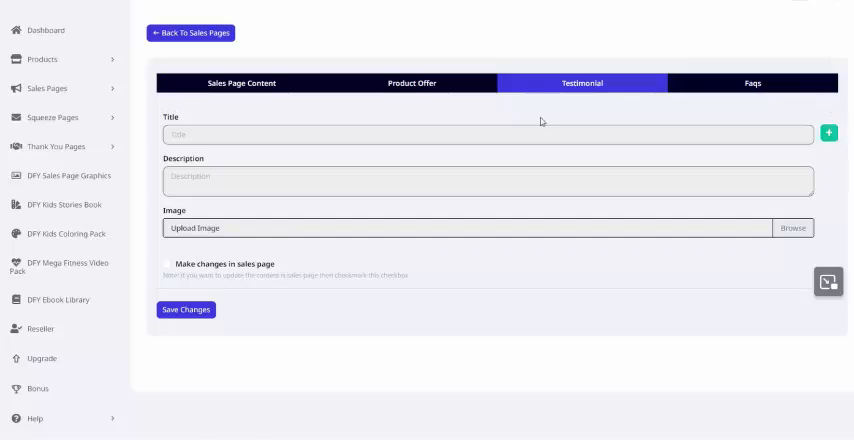
pyautogui.click(752, 84)
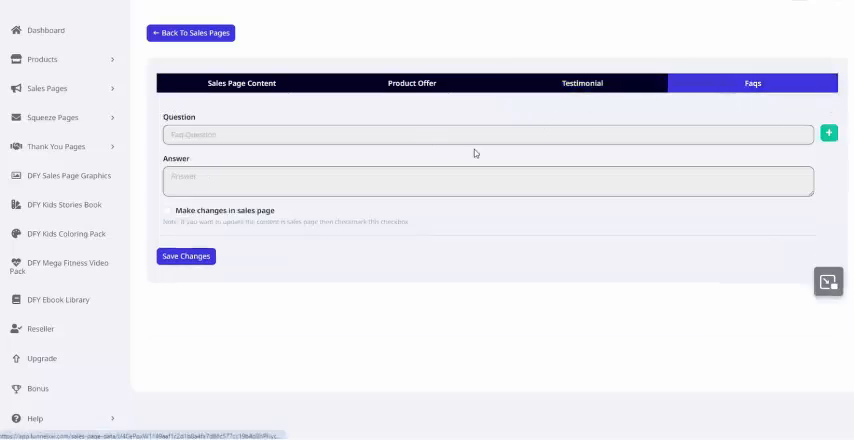
pyautogui.moveTo(500, 216)
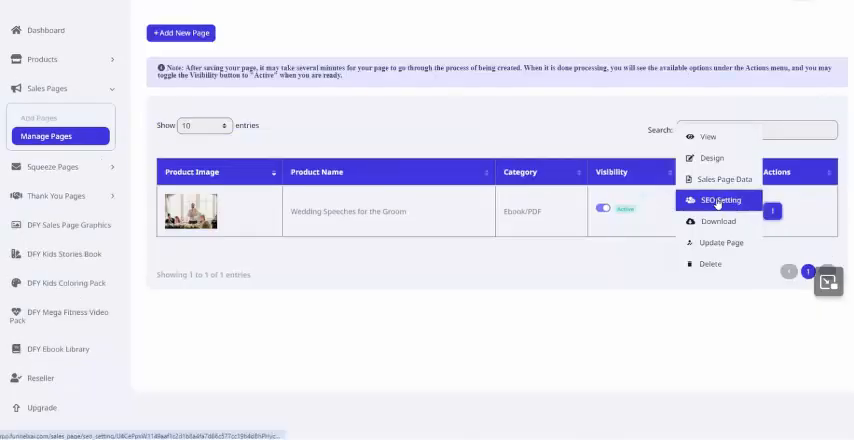
pyautogui.click(716, 200)
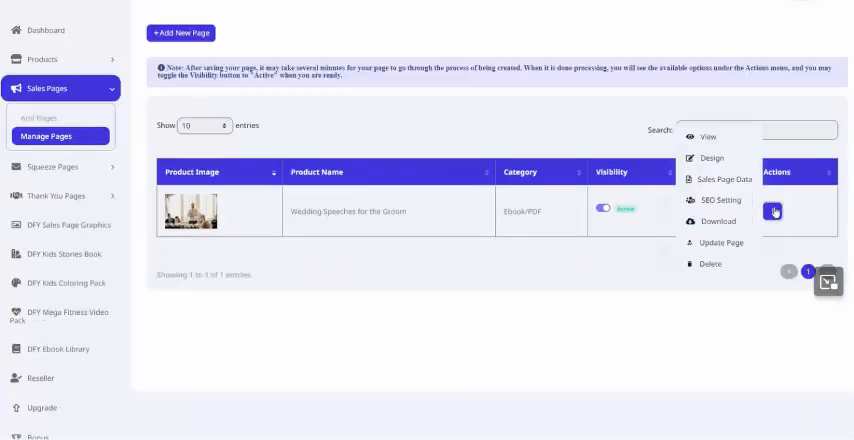
pyautogui.click(718, 222)
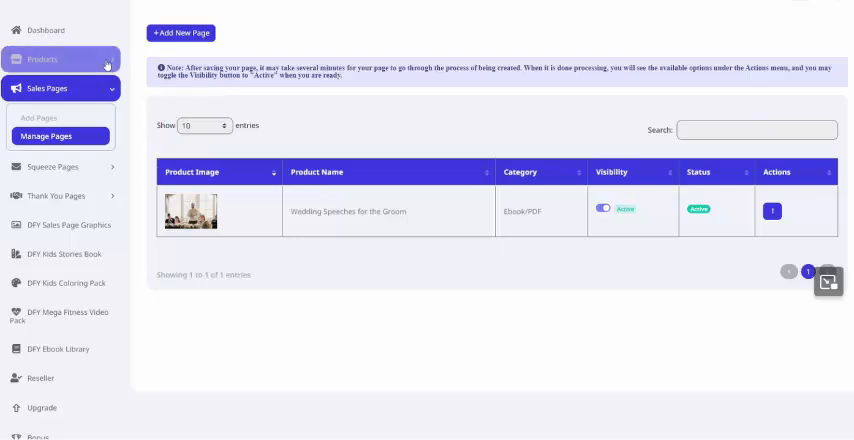
# - Go to Products > Manage Products to get the groom speeches ebook's product URL
pyautogui.click(50, 58)
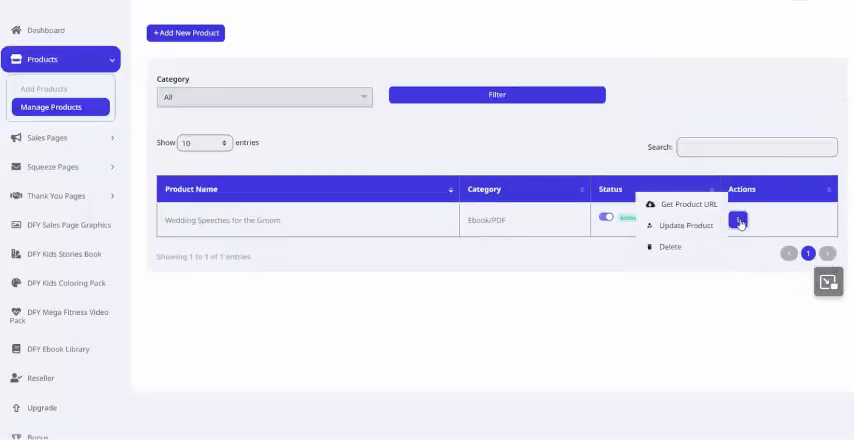
pyautogui.moveTo(680, 204)
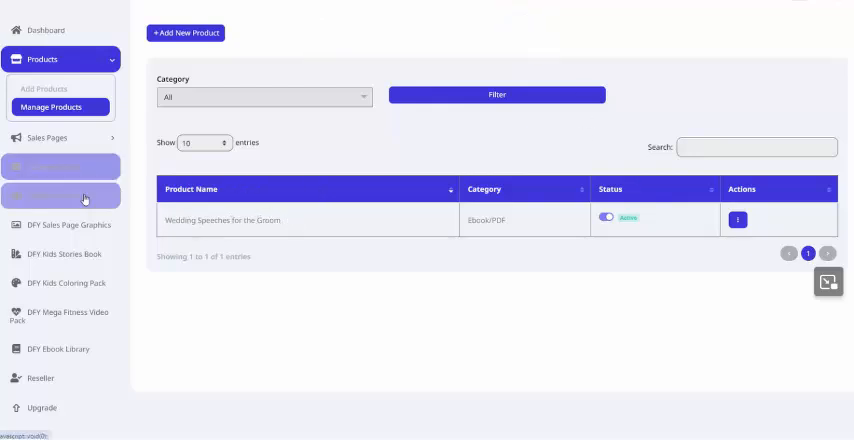
# - Add a thank-you page for the Wedding Speeches sales page delivering the product URL and save it
pyautogui.click(56, 146)
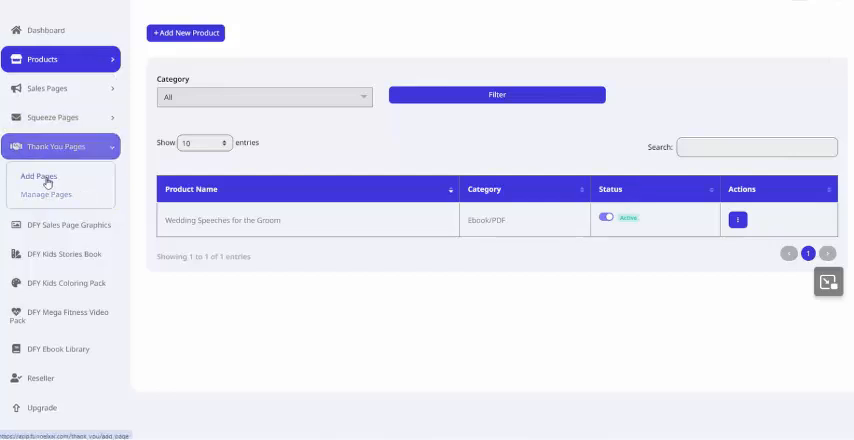
pyautogui.click(38, 176)
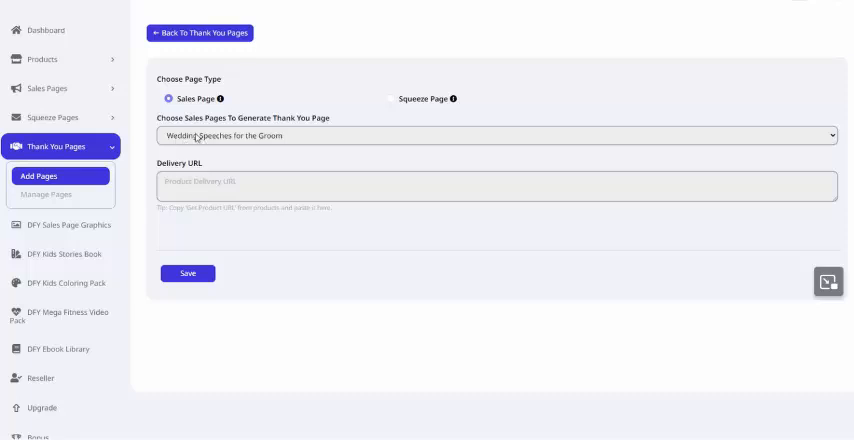
pyautogui.moveTo(284, 224)
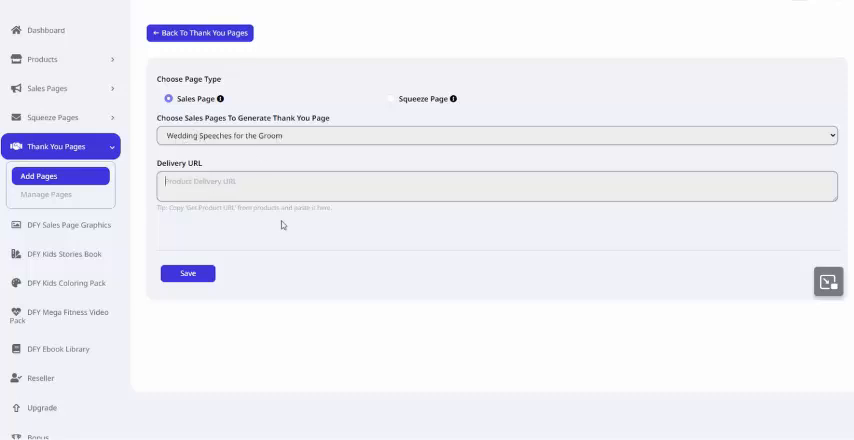
pyautogui.moveTo(284, 224)
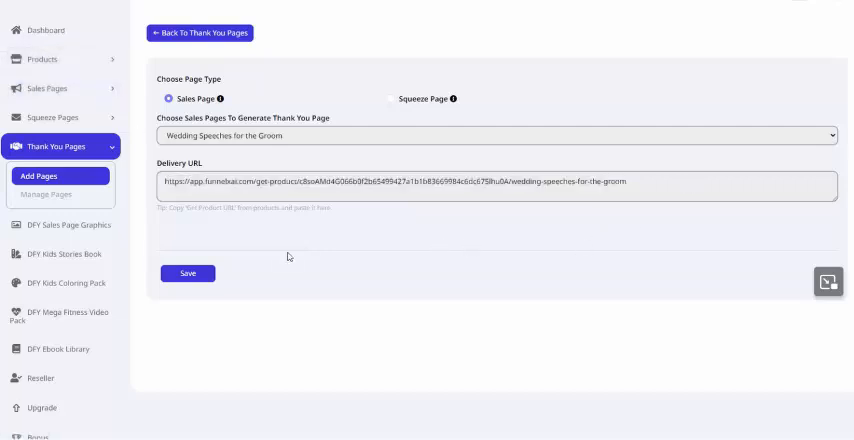
pyautogui.click(188, 272)
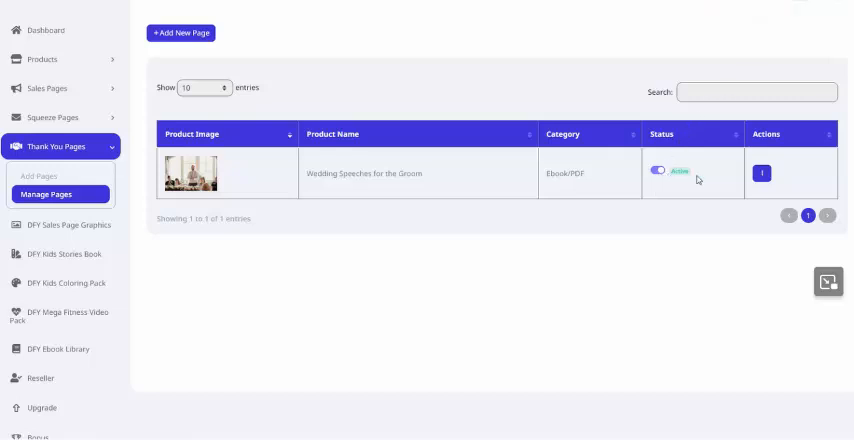
# - Show the Actions menu for the new groom speeches thank-you page
pyautogui.click(762, 172)
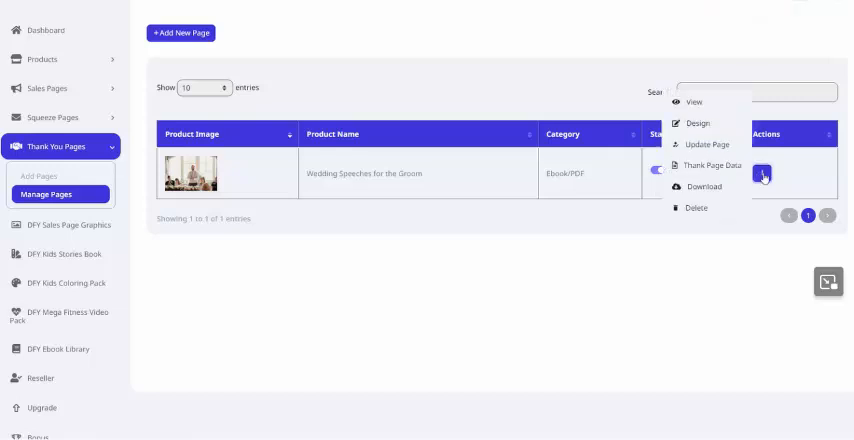
pyautogui.moveTo(696, 124)
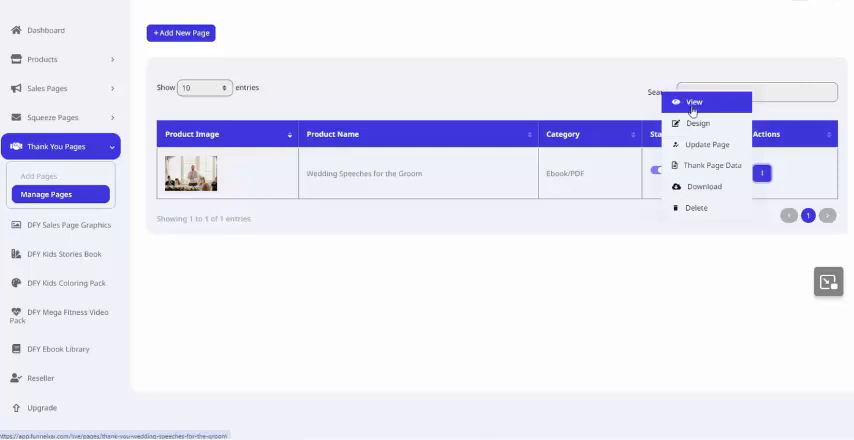
# - View the thank-you page in the editor and remove the More Downloads and Exclusive Bonuses blocks
pyautogui.click(694, 102)
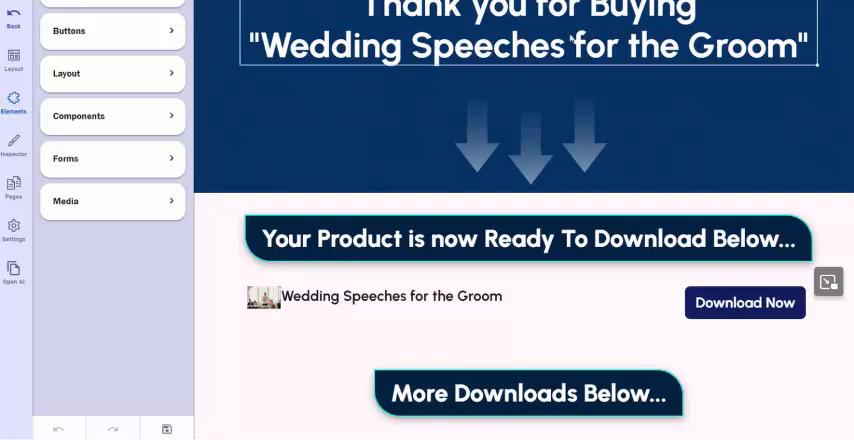
pyautogui.scroll(-3)
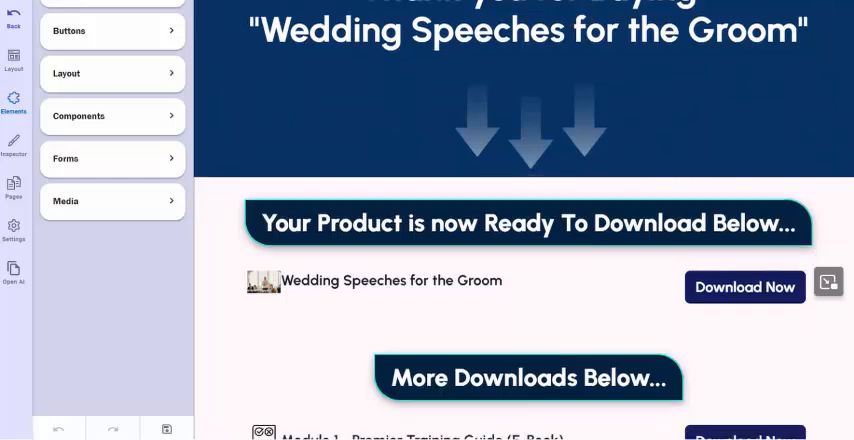
pyautogui.scroll(-3)
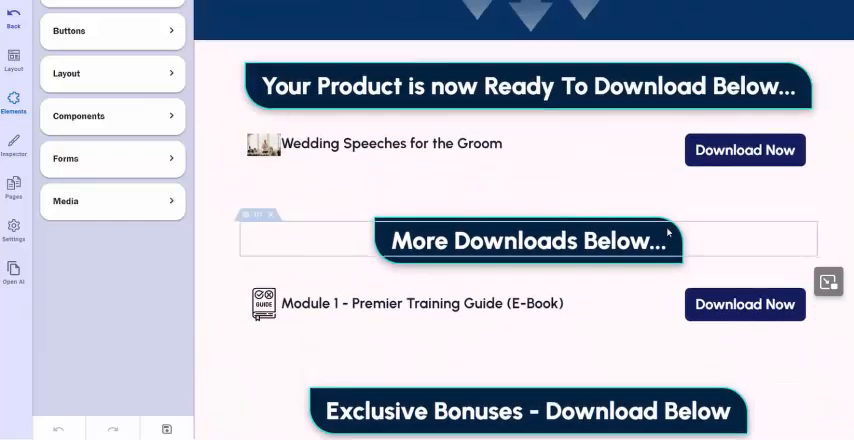
pyautogui.scroll(-3)
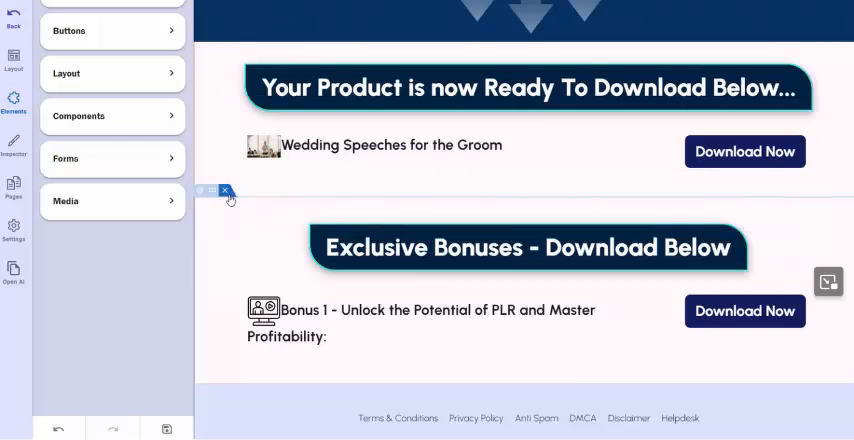
pyautogui.scroll(-3)
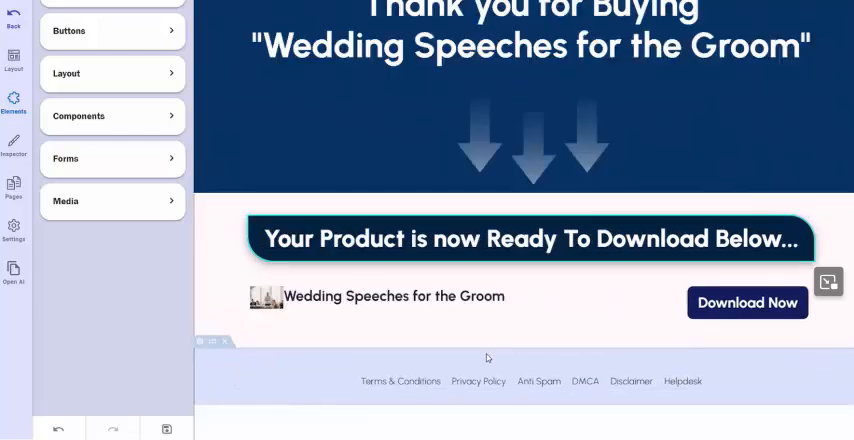
pyautogui.moveTo(668, 352)
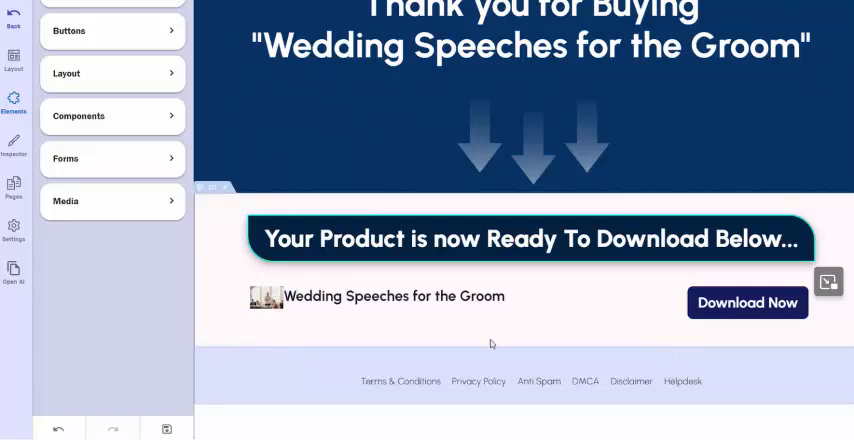
pyautogui.moveTo(408, 344)
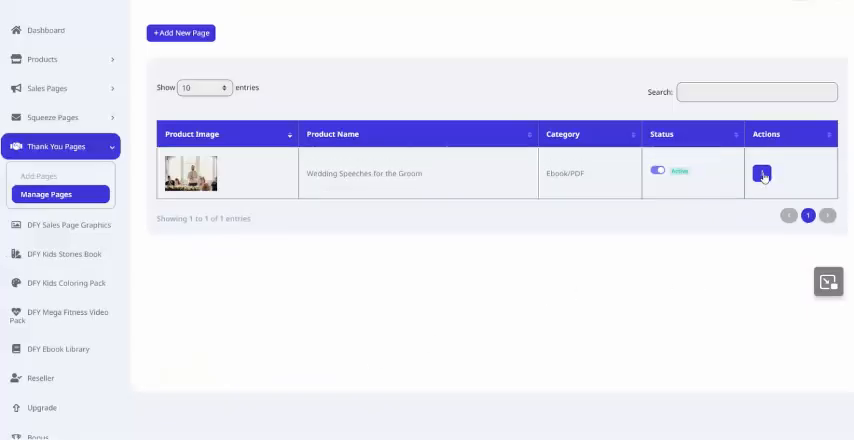
# - View the published thank-you page from its Actions menu
pyautogui.click(762, 176)
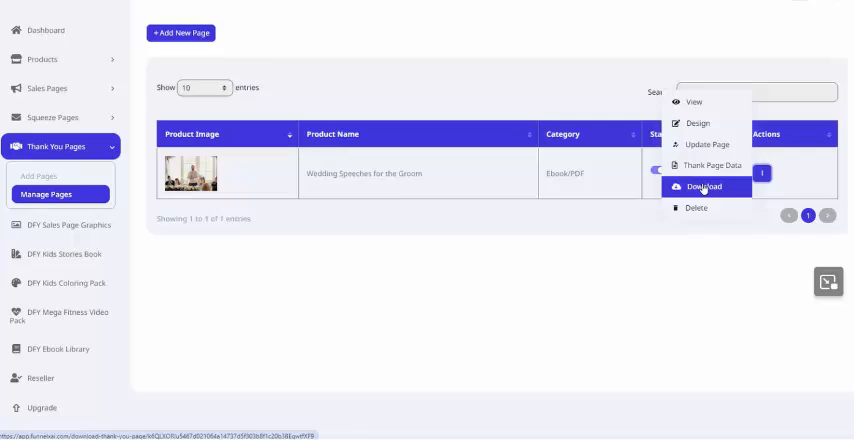
pyautogui.moveTo(704, 102)
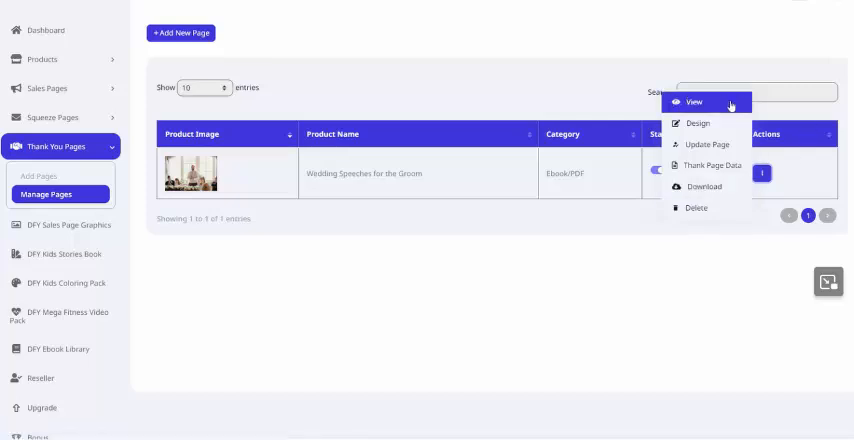
pyautogui.click(692, 102)
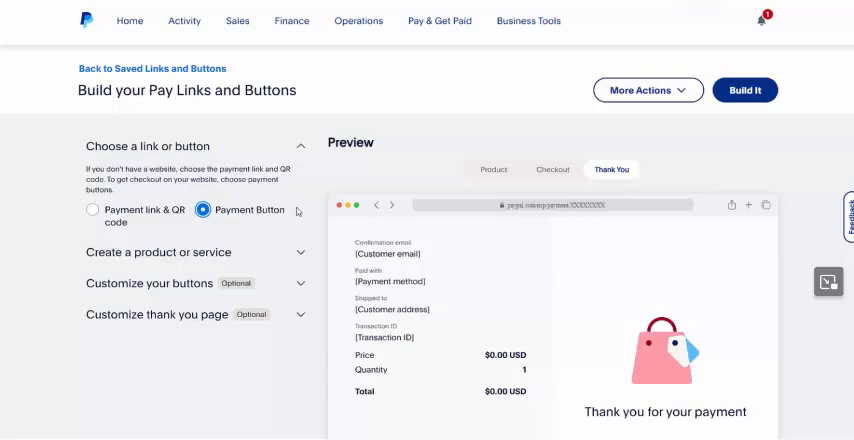
pyautogui.moveTo(302, 234)
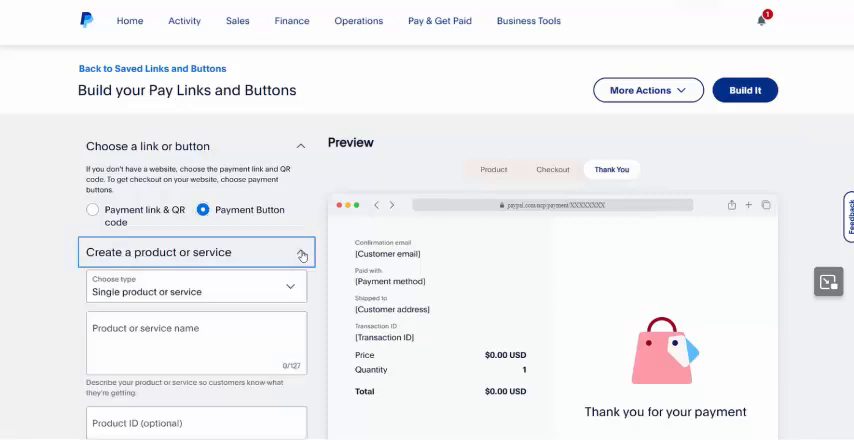
# - Price the product at 17 USD and set the button not to collect a shipping address
pyautogui.scroll(-3)
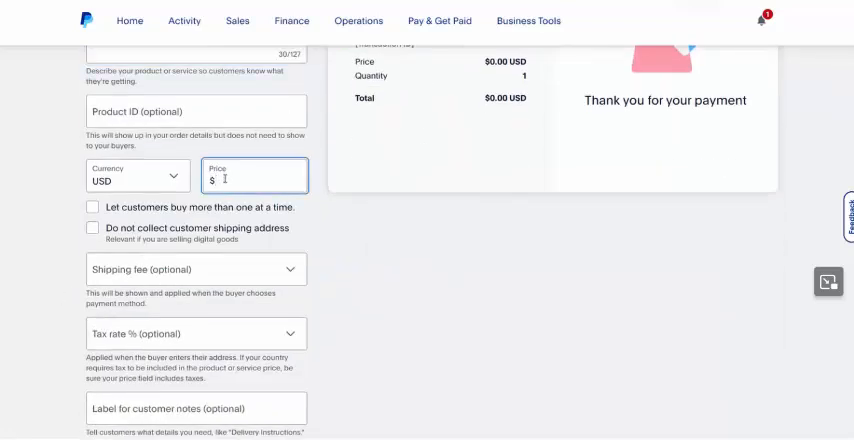
pyautogui.write('17.00')
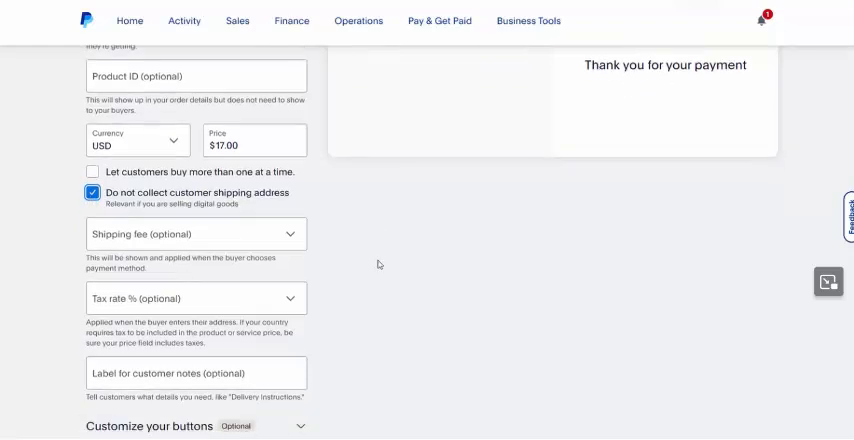
pyautogui.scroll(-3)
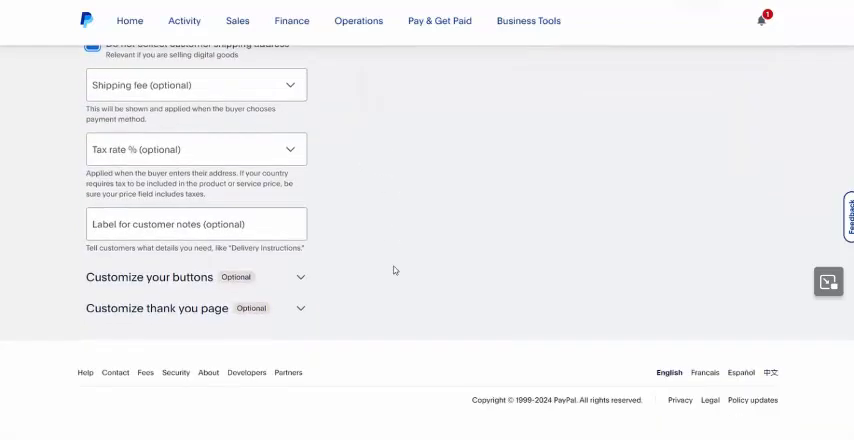
pyautogui.moveTo(316, 250)
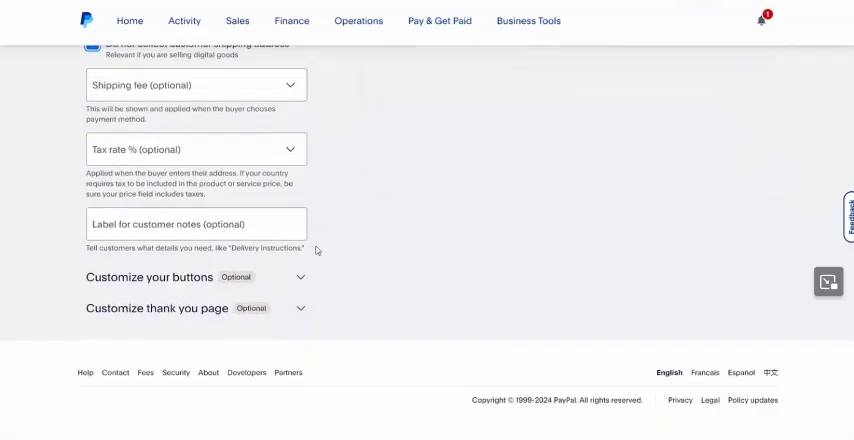
# - Make the button Large and use a custom Auto Return URL for the thank-you page
pyautogui.click(148, 276)
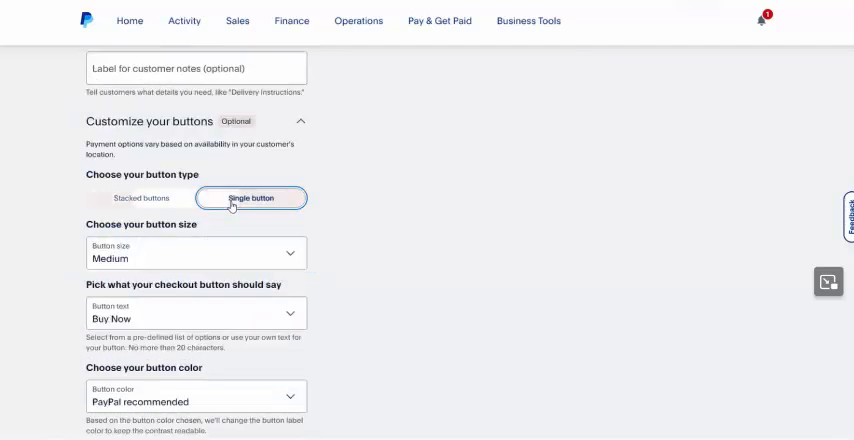
pyautogui.click(196, 252)
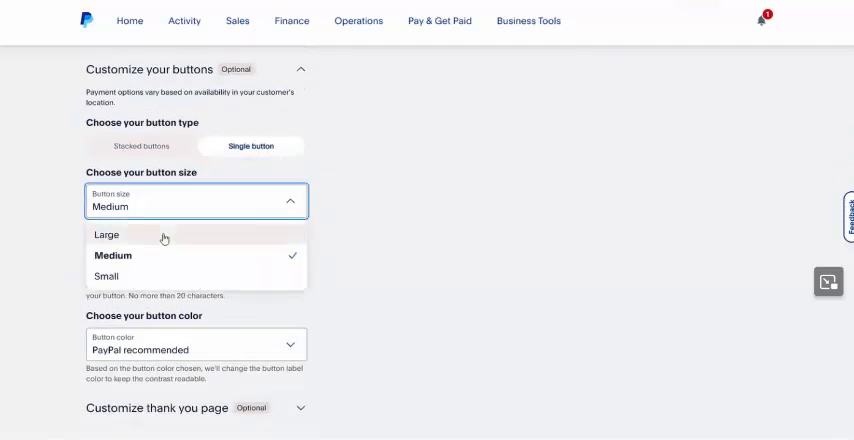
pyautogui.click(104, 234)
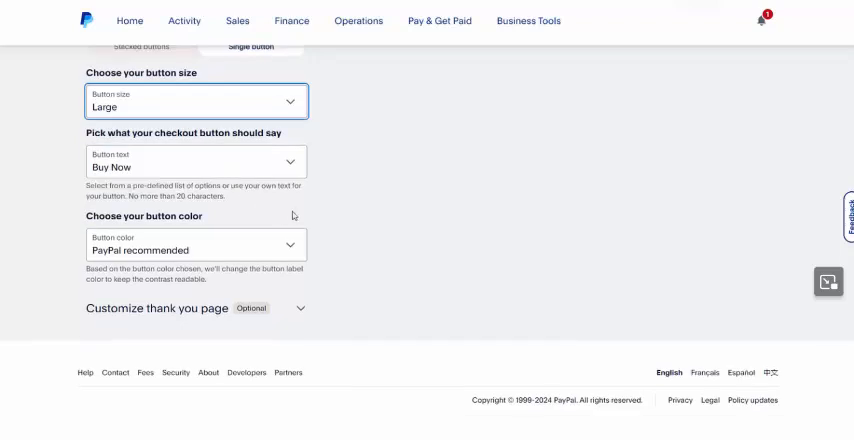
pyautogui.click(156, 308)
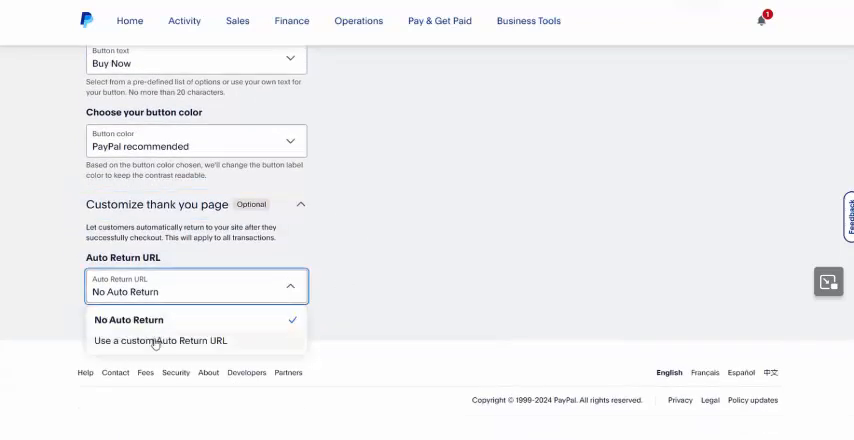
pyautogui.click(166, 340)
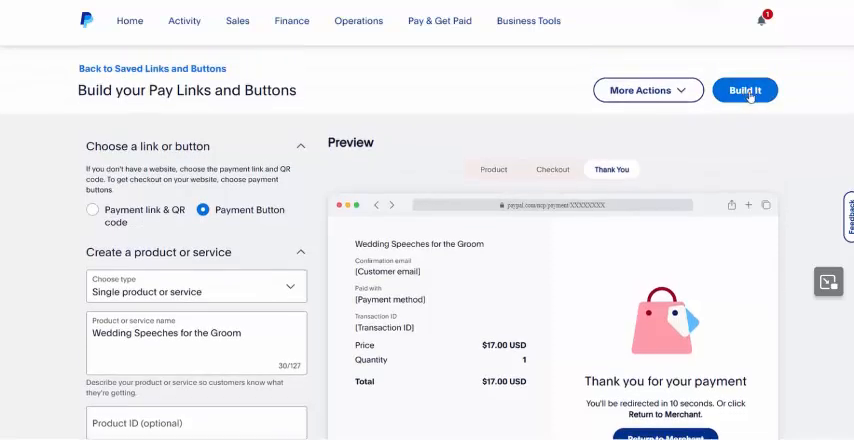
# - Build the PayPal Buy Now button and copy its embed code
pyautogui.click(744, 90)
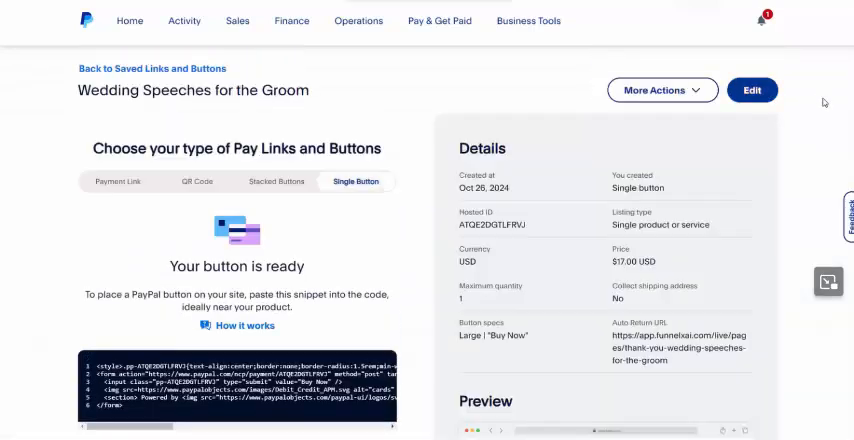
pyautogui.scroll(-3)
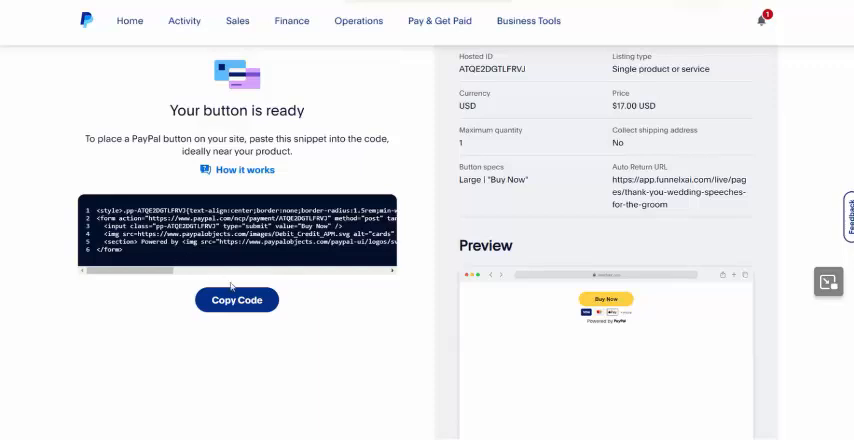
pyautogui.click(236, 300)
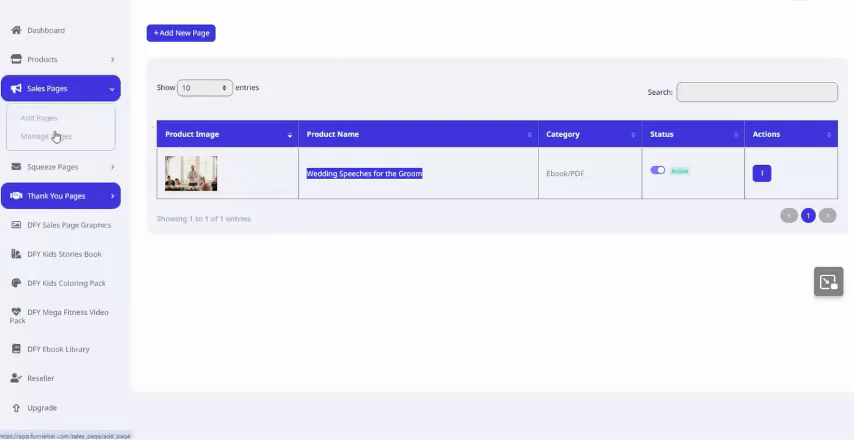
# - From Manage Pages, start updating the groom speeches sales page with the PayPal button code
pyautogui.click(52, 136)
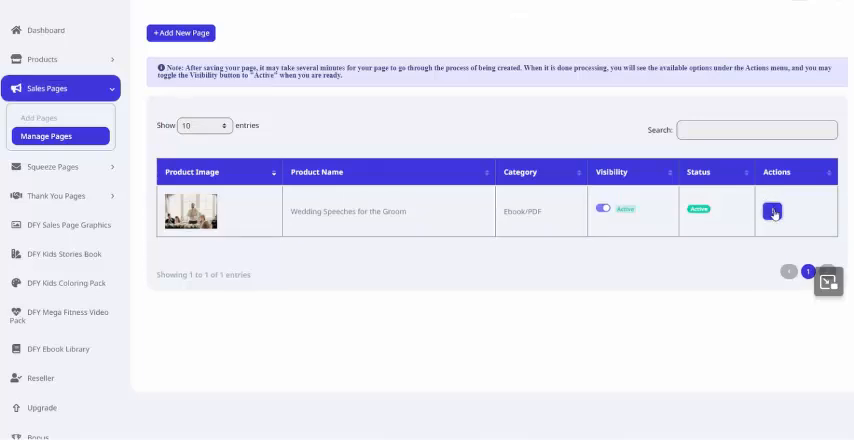
pyautogui.click(774, 212)
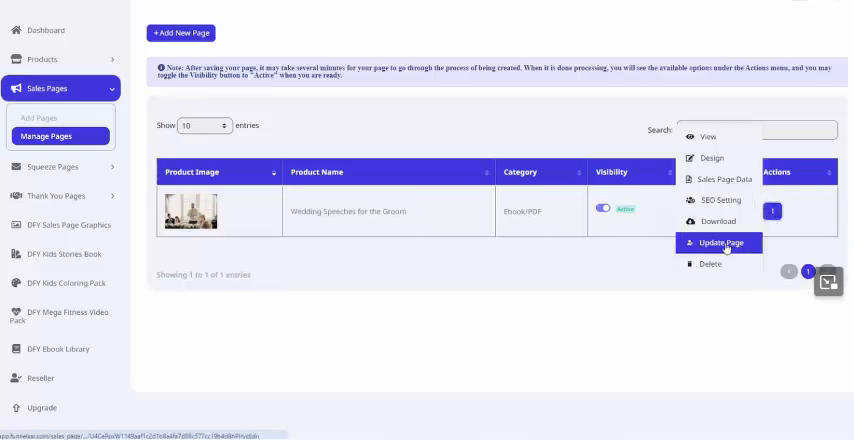
pyautogui.click(720, 242)
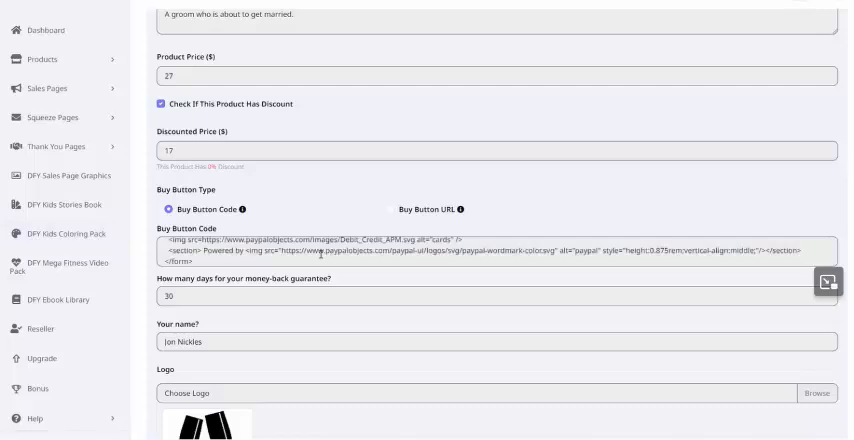
pyautogui.scroll(-3)
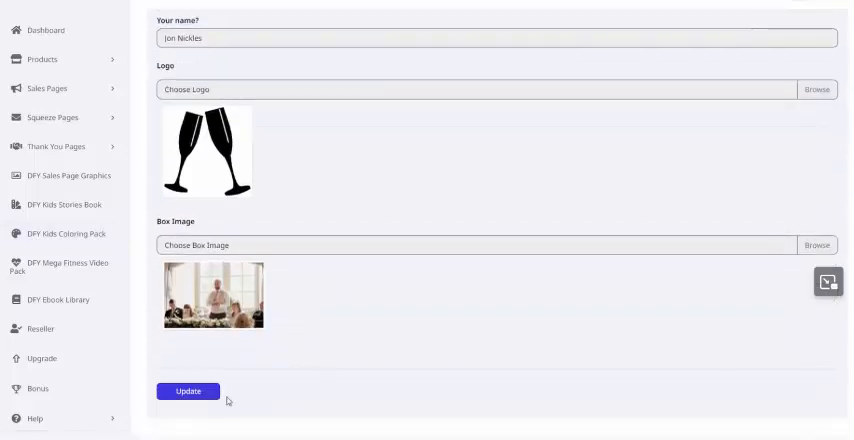
# - Save the updated page details and confirm regeneration of the sales page
pyautogui.click(188, 392)
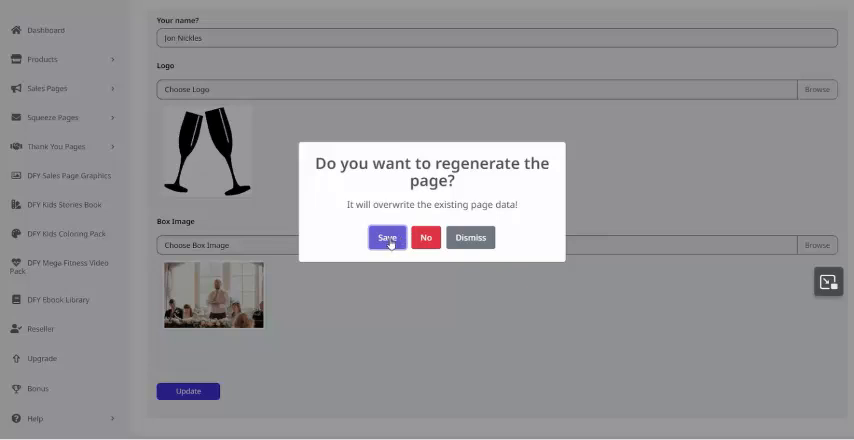
pyautogui.click(388, 238)
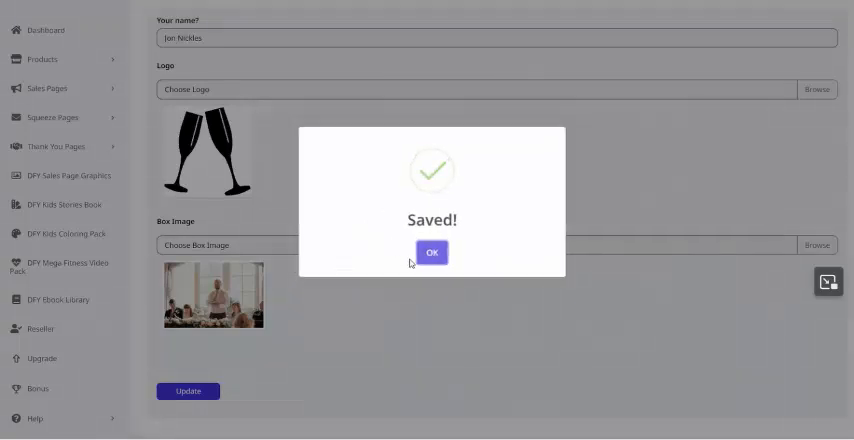
pyautogui.click(432, 252)
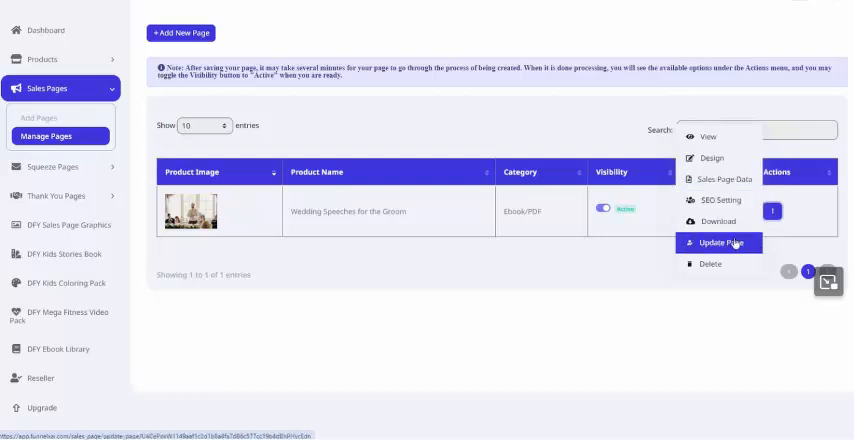
pyautogui.moveTo(666, 236)
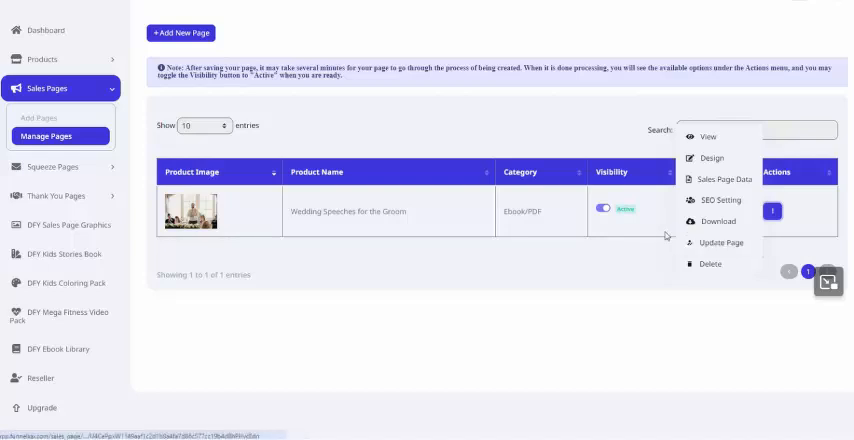
pyautogui.moveTo(718, 242)
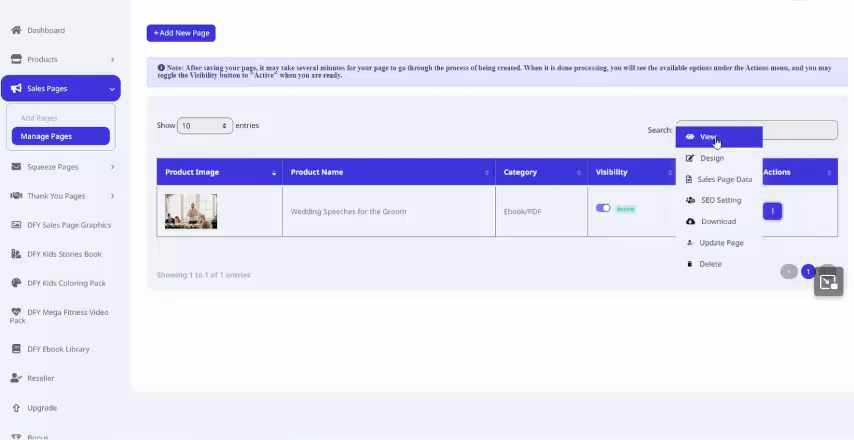
# - View the live Wedding Speeches for the Groom sales page with its Buy Now button
pyautogui.click(710, 136)
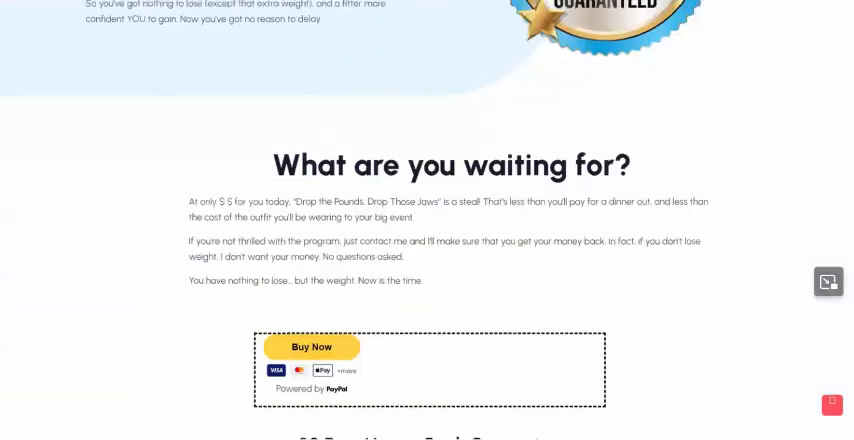
# - Use the sales page's Buy Now button to reach PayPal checkout at $17.00 USD
pyautogui.scroll(-3)
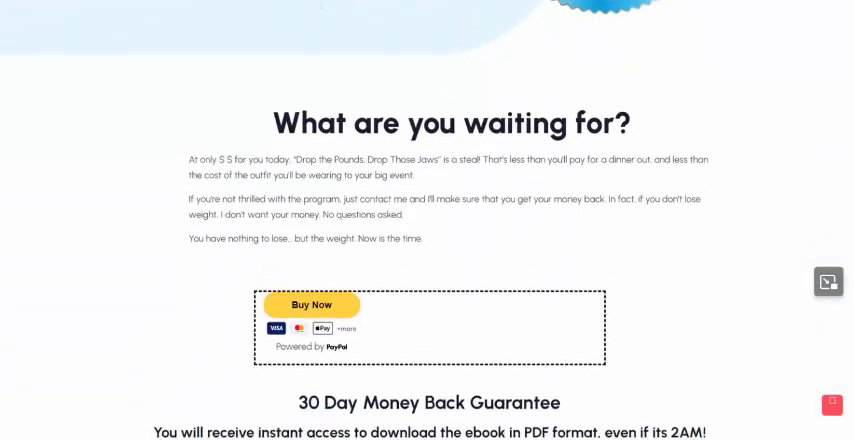
pyautogui.scroll(-3)
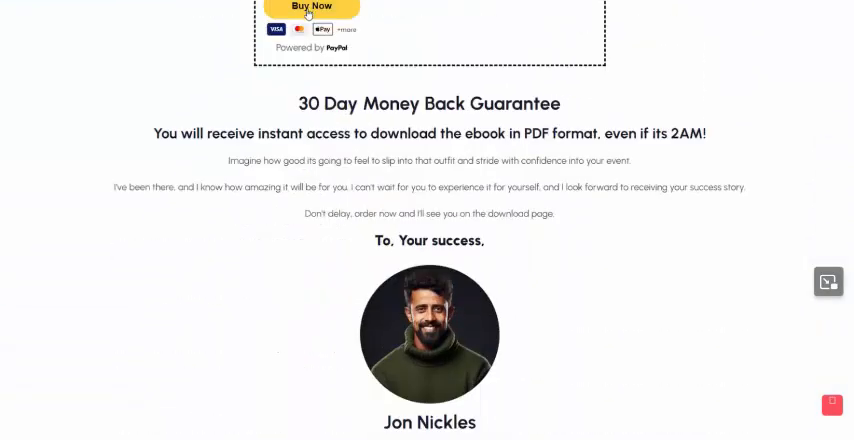
pyautogui.click(312, 8)
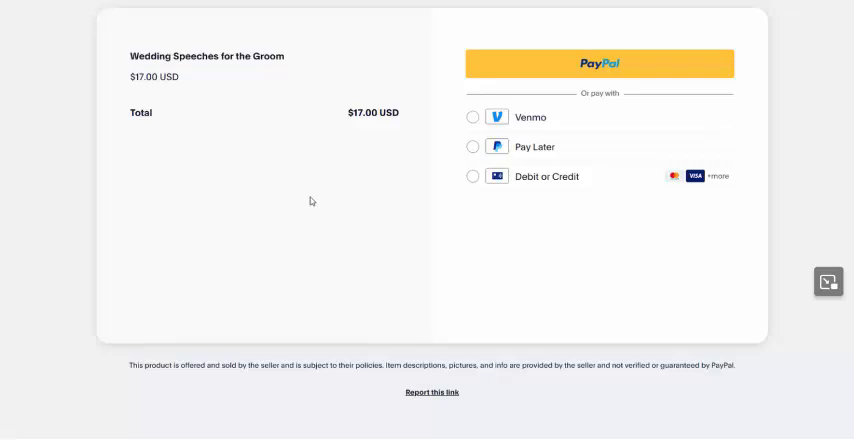
pyautogui.moveTo(258, 226)
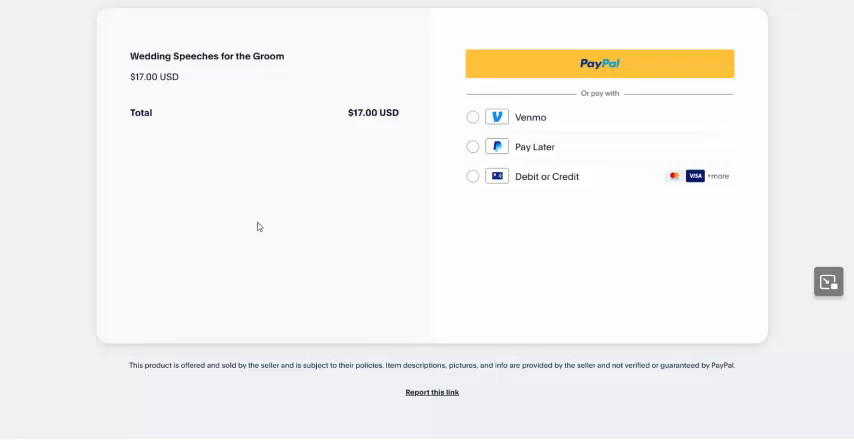
pyautogui.moveTo(234, 280)
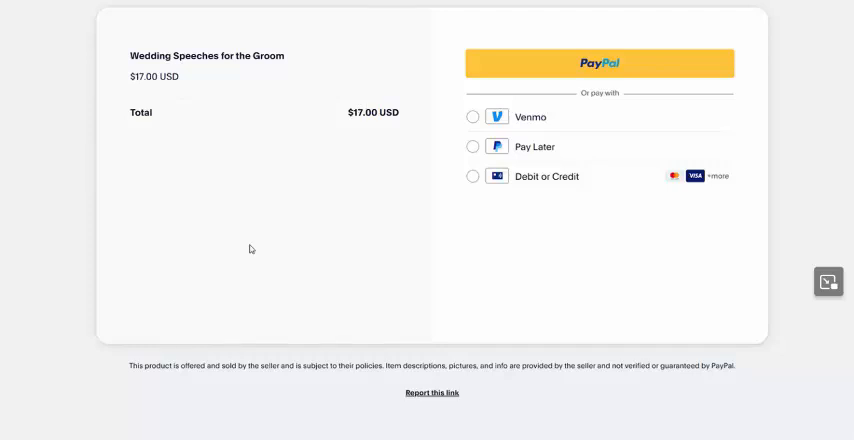
pyautogui.moveTo(232, 240)
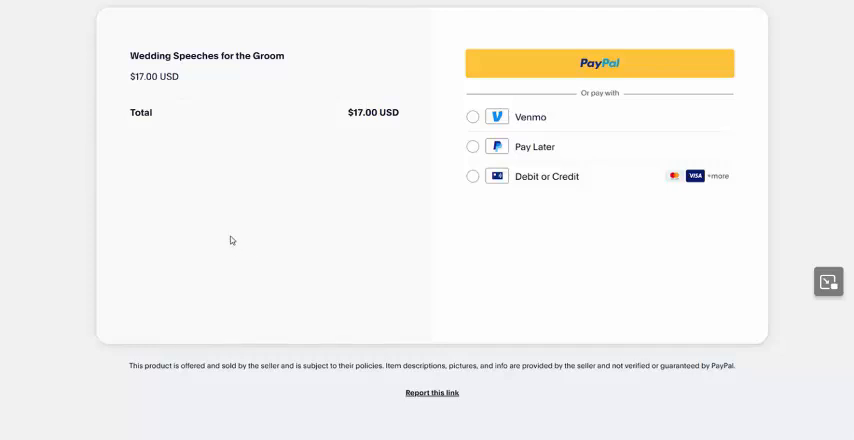
pyautogui.moveTo(220, 244)
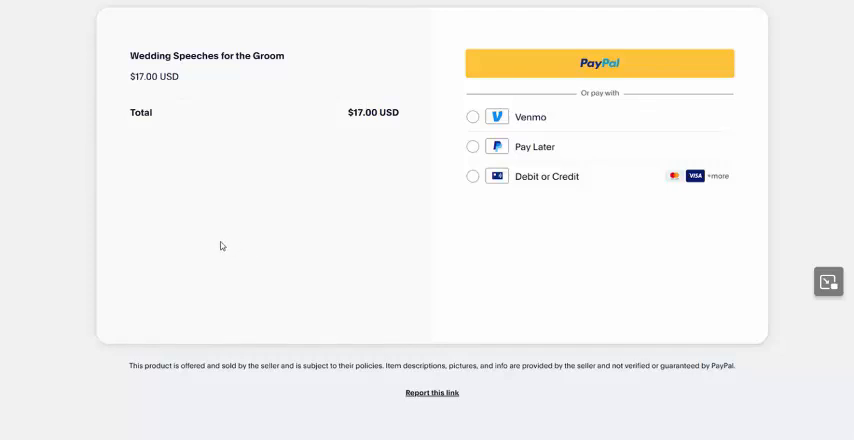